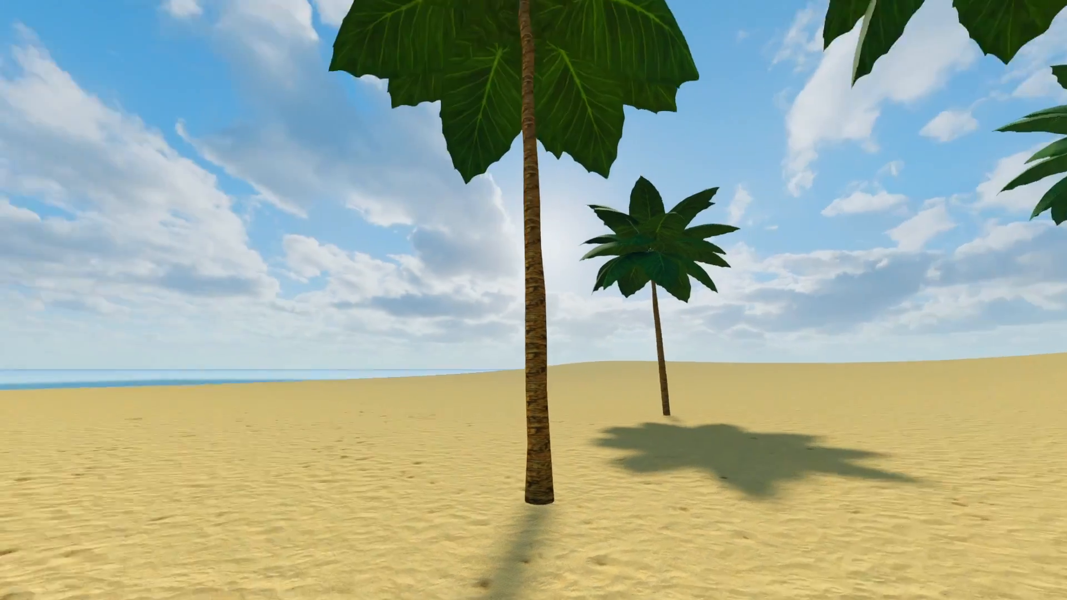
mouse_move(533, 300)
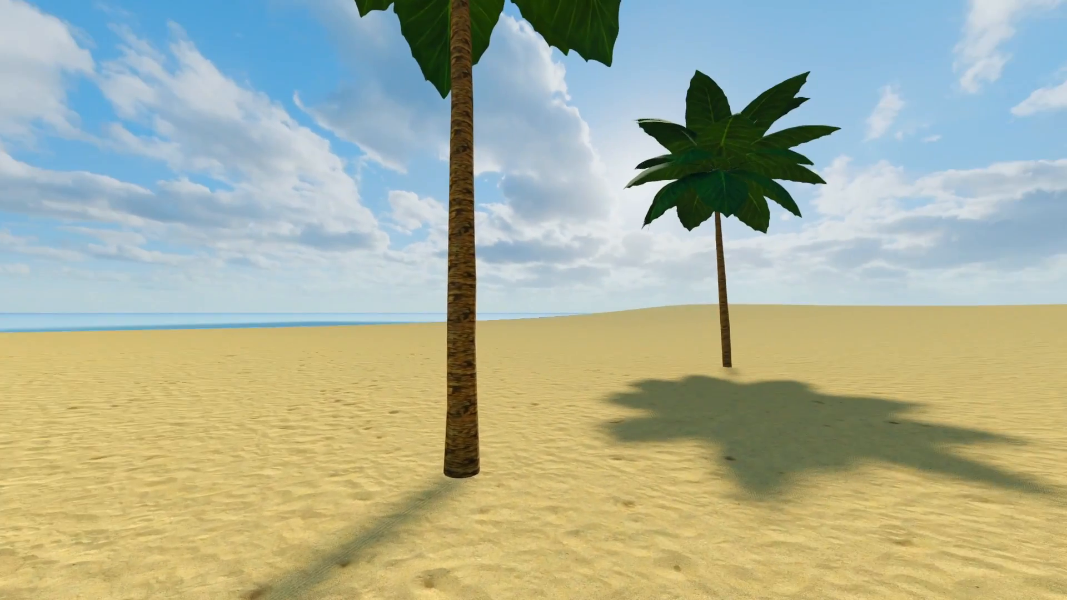
mouse_move(534, 300)
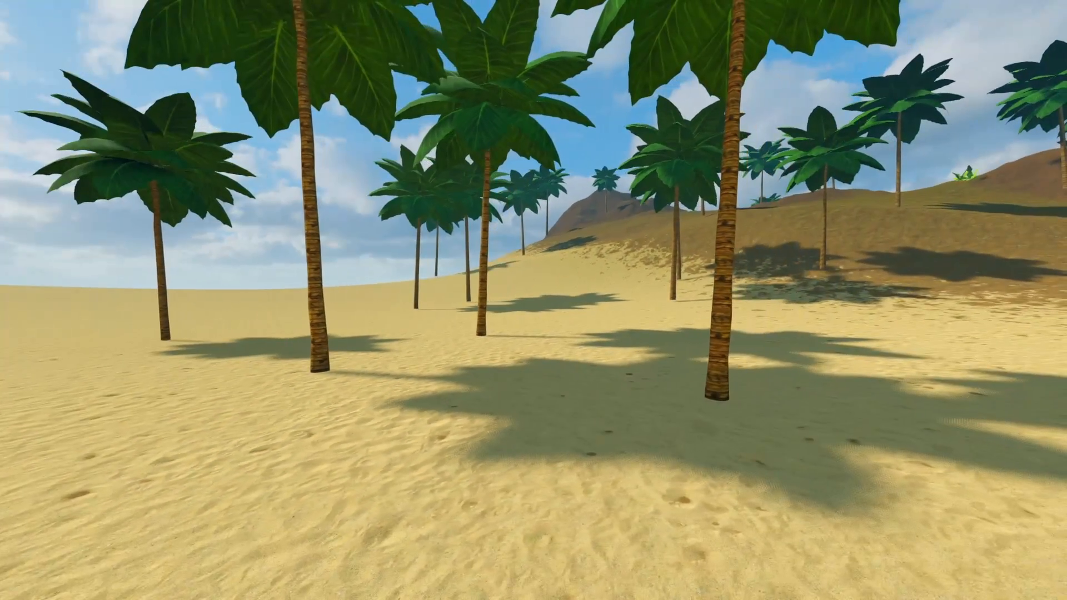
mouse_move(533, 300)
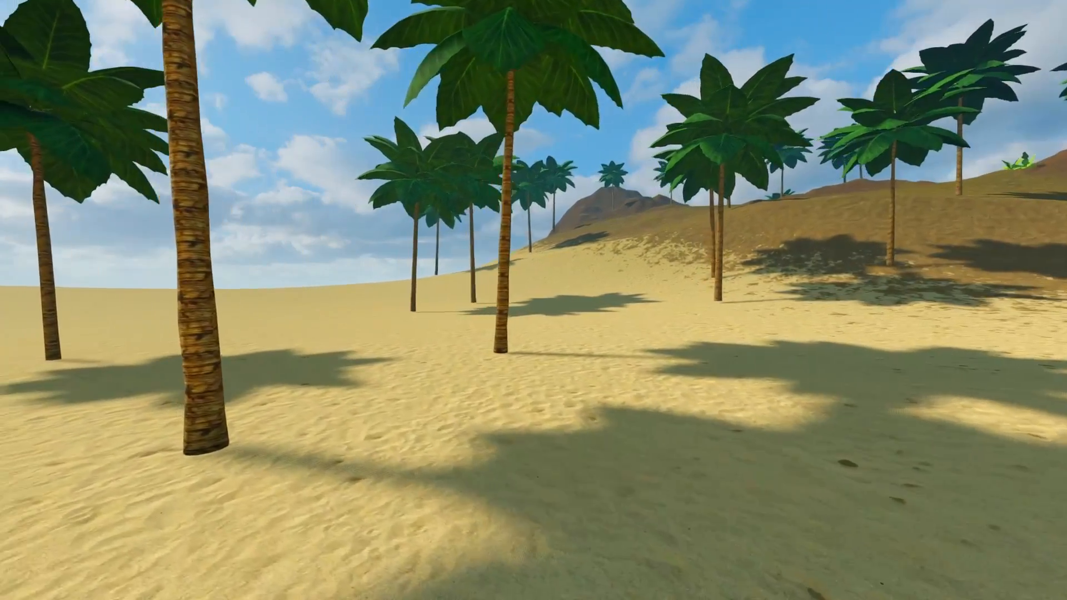
mouse_move(534, 301)
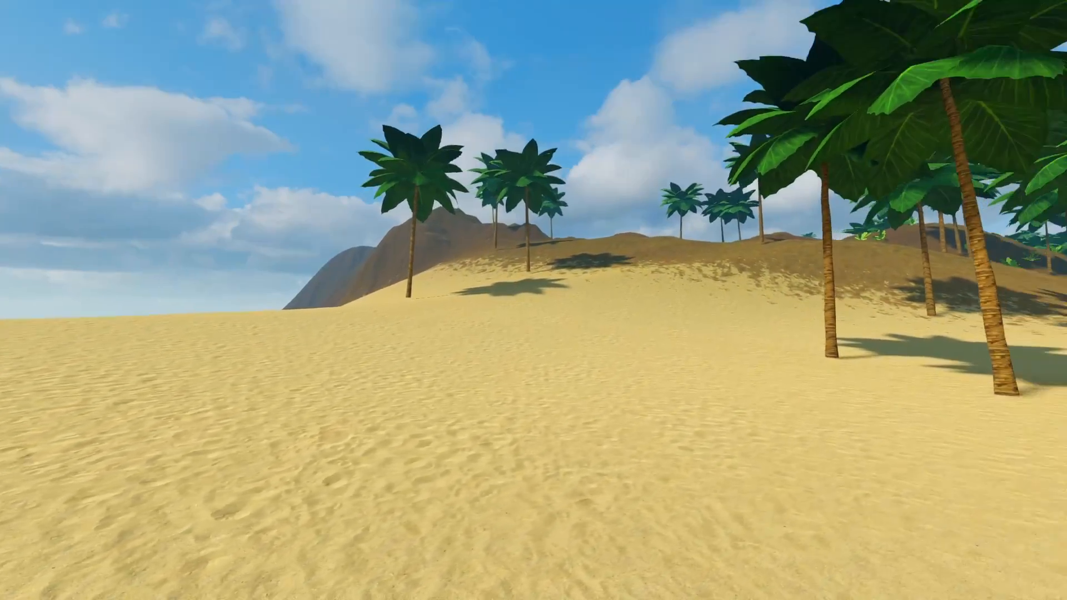
mouse_move(534, 301)
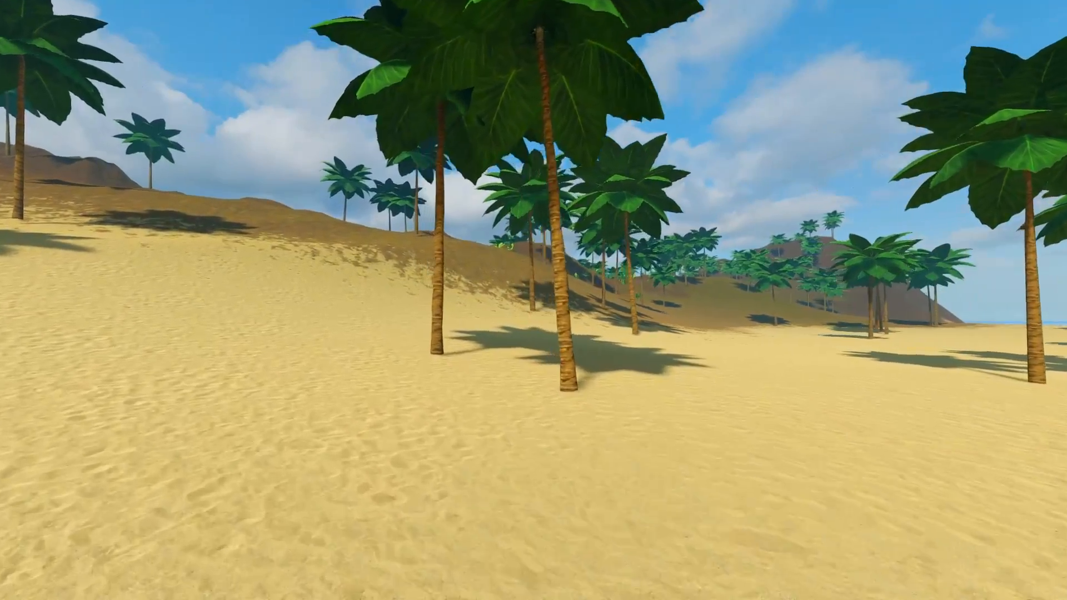
mouse_move(533, 300)
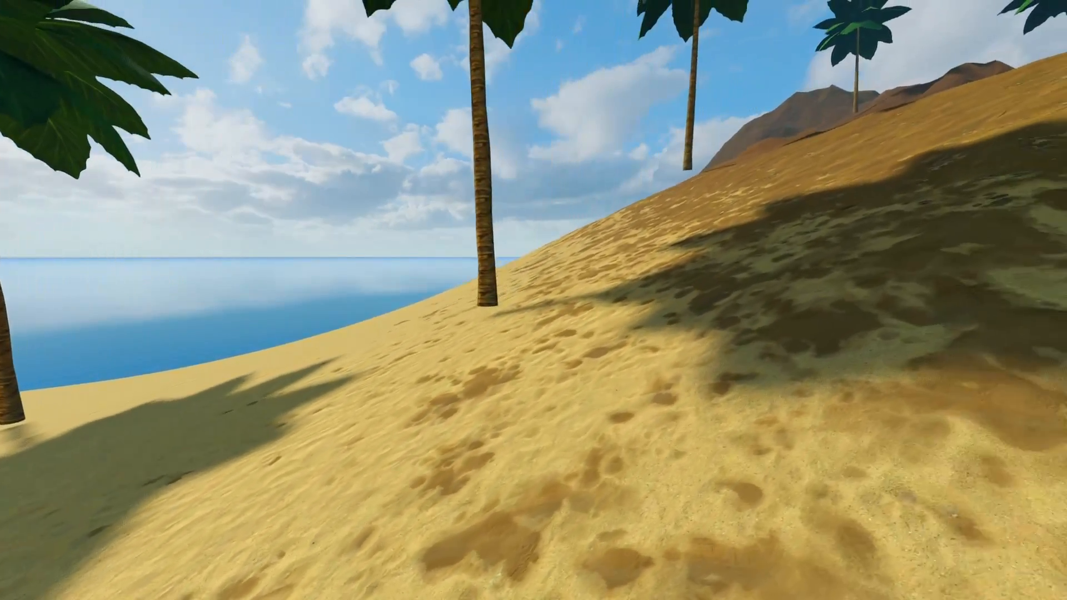
mouse_move(534, 301)
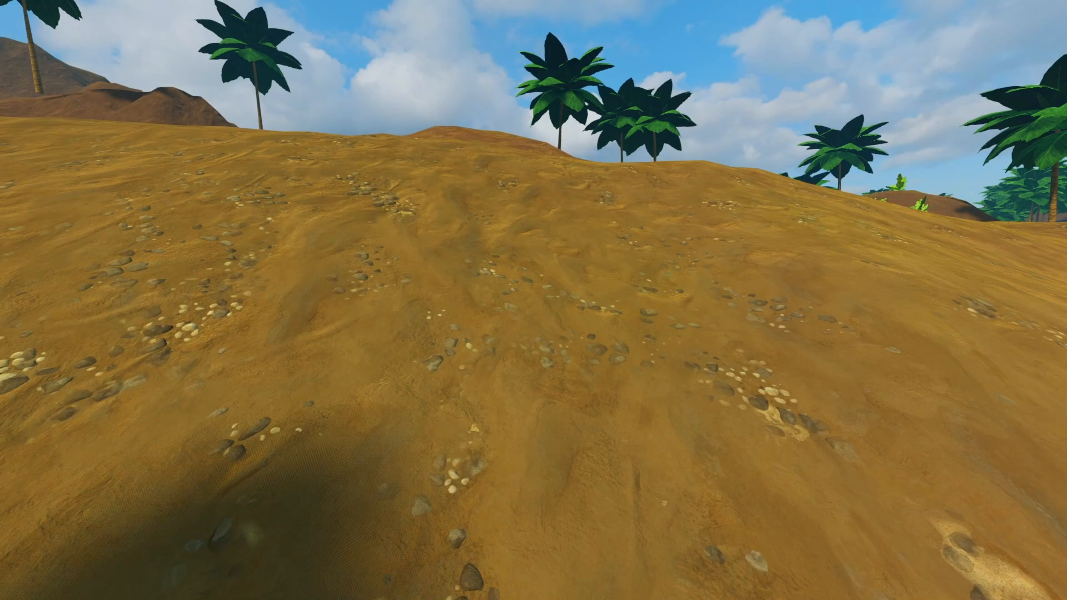
mouse_move(534, 300)
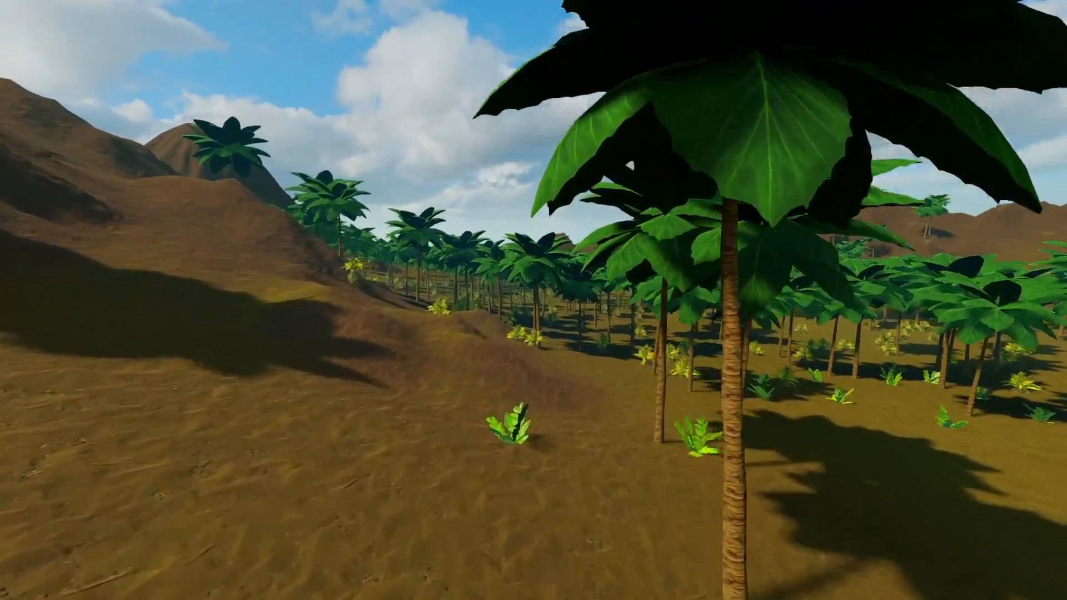
mouse_move(534, 300)
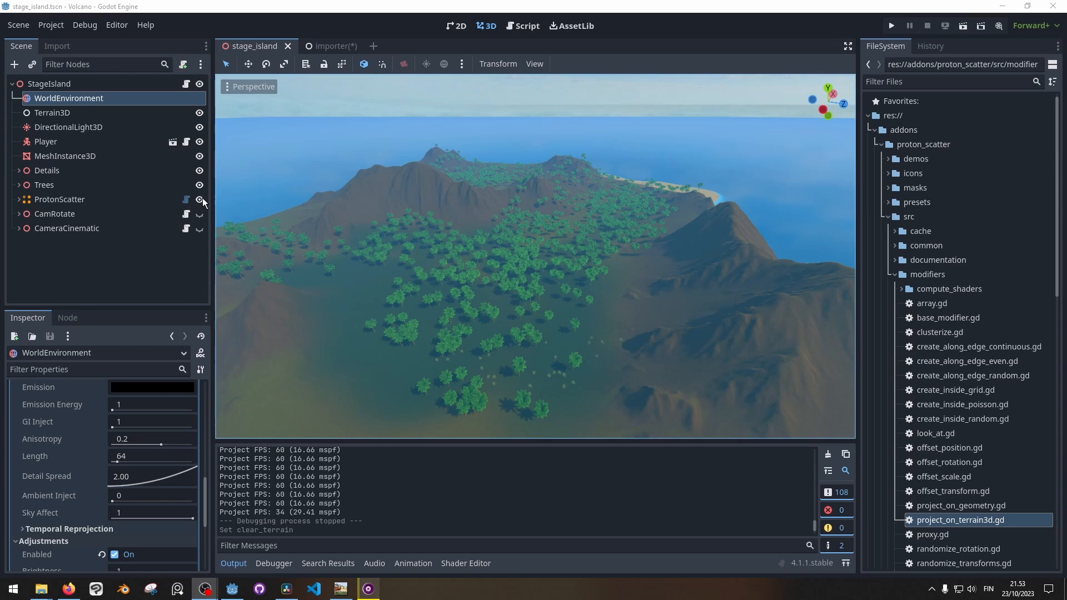
Step: Hide ProtonScatter, Trees, Details and the water MeshInstance3D, then select Terrain3D for editing
click(199, 199)
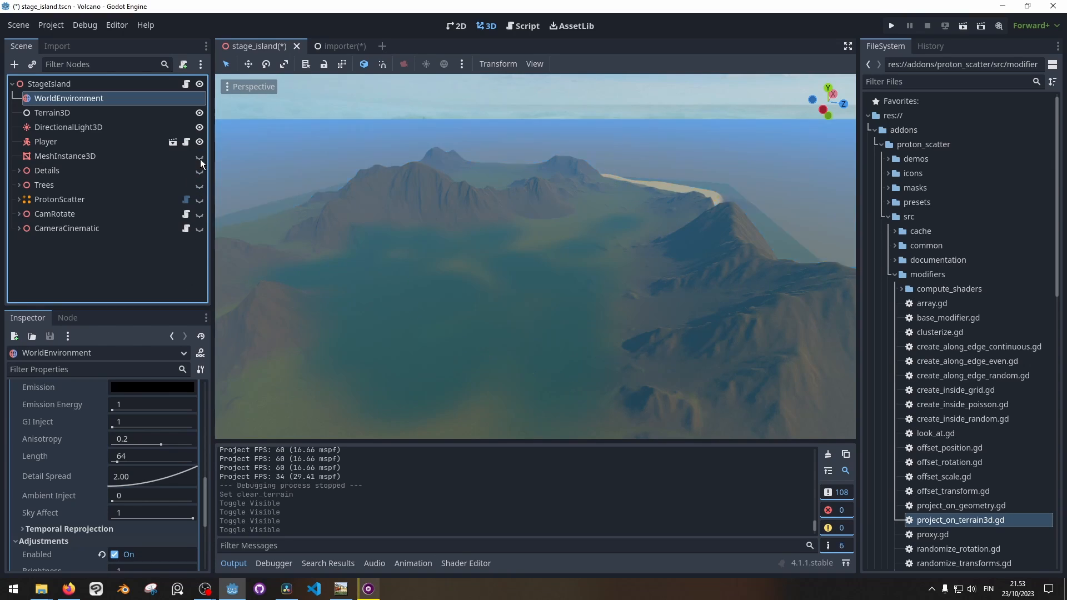
click(535, 64)
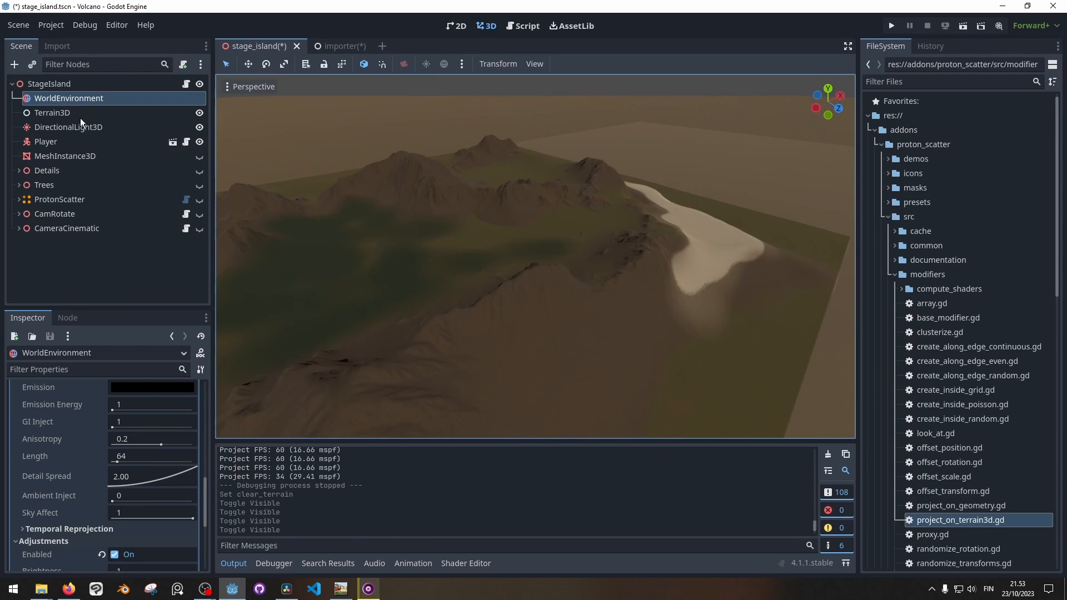
click(52, 112)
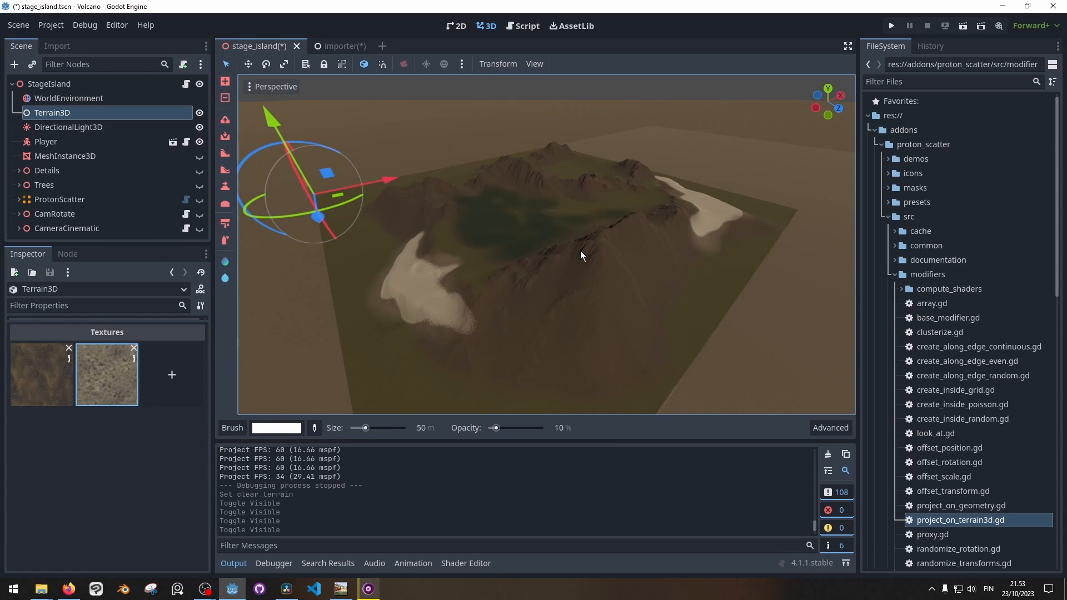
mouse_move(566, 243)
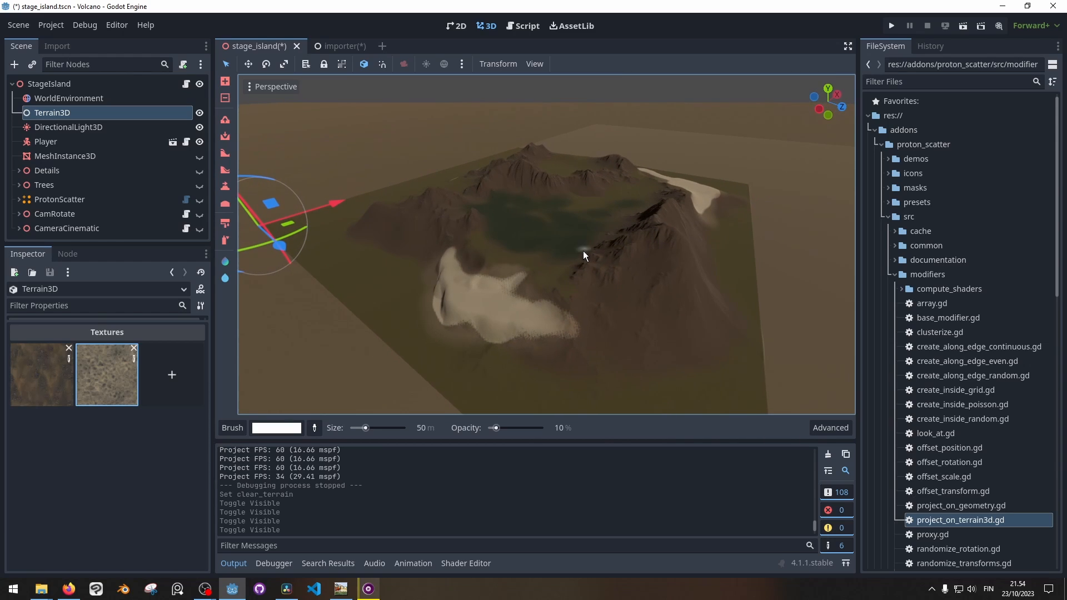
mouse_move(231, 108)
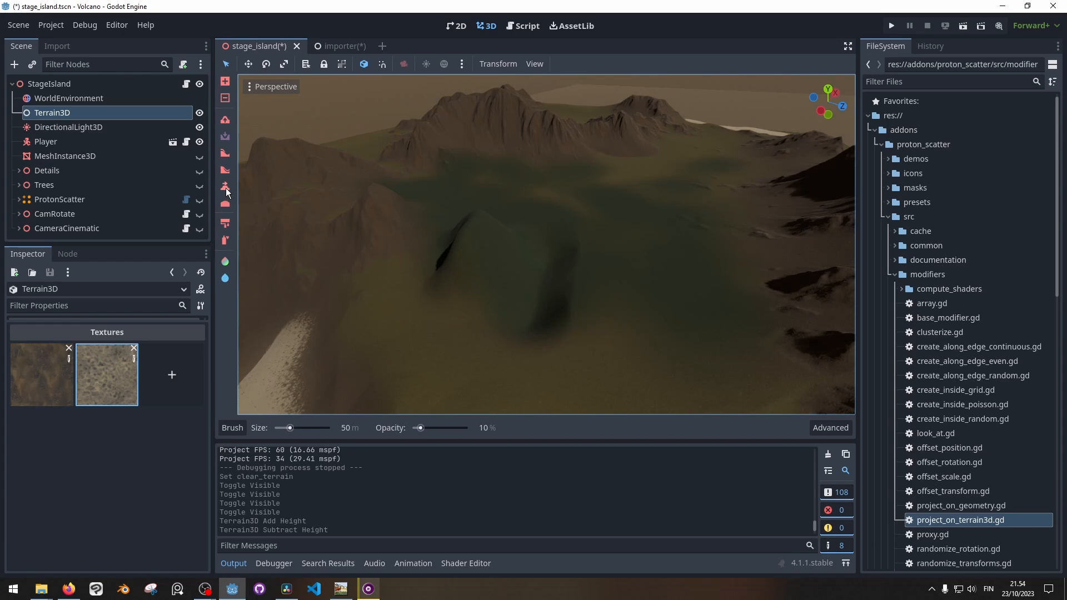
mouse_move(226, 222)
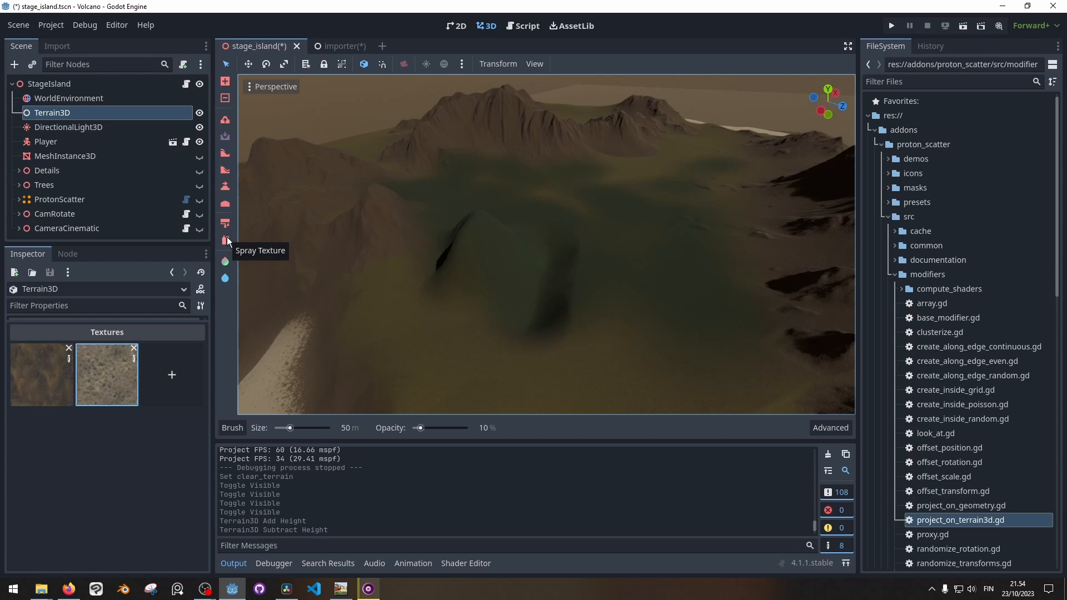
mouse_move(107, 375)
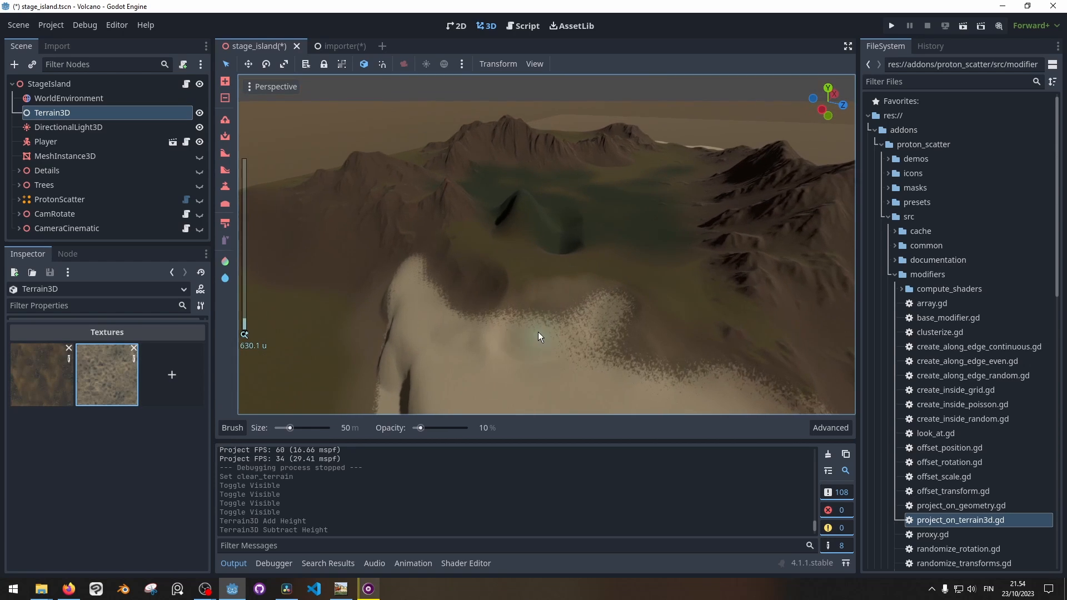
Step: Paint pale sand texture across the foreground slope with the Spray Texture brush
click(562, 314)
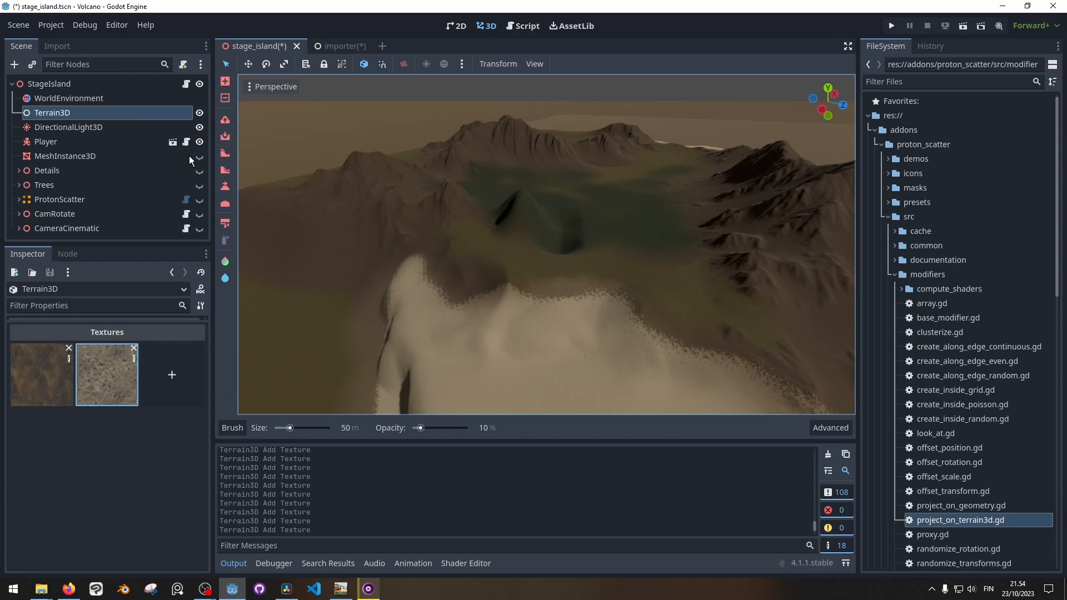
mouse_move(199, 160)
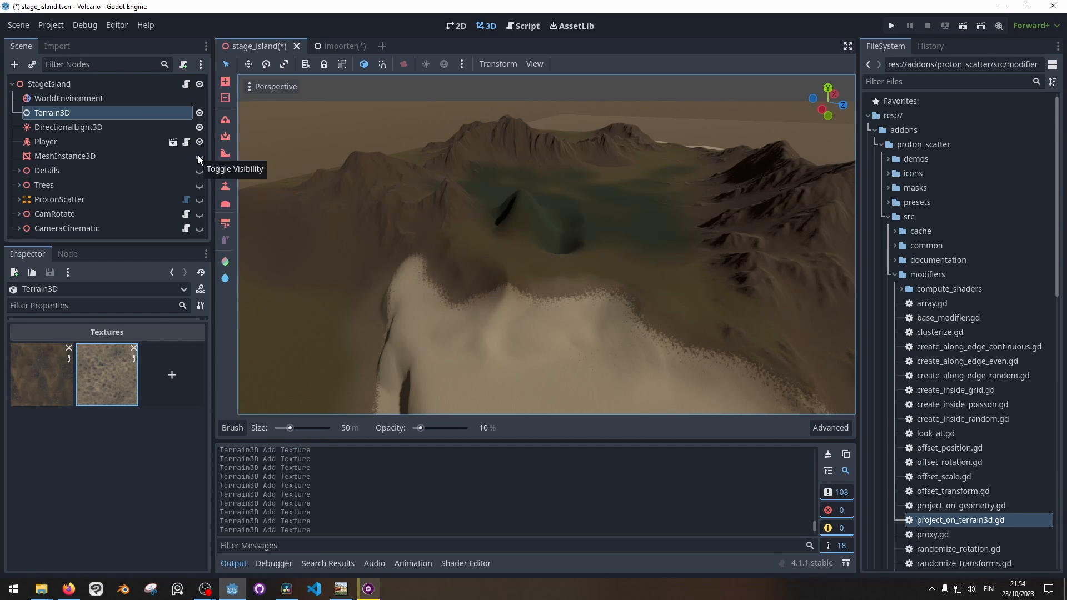
Step: Show the water MeshInstance3D again and inspect its Material Override water shader
click(198, 159)
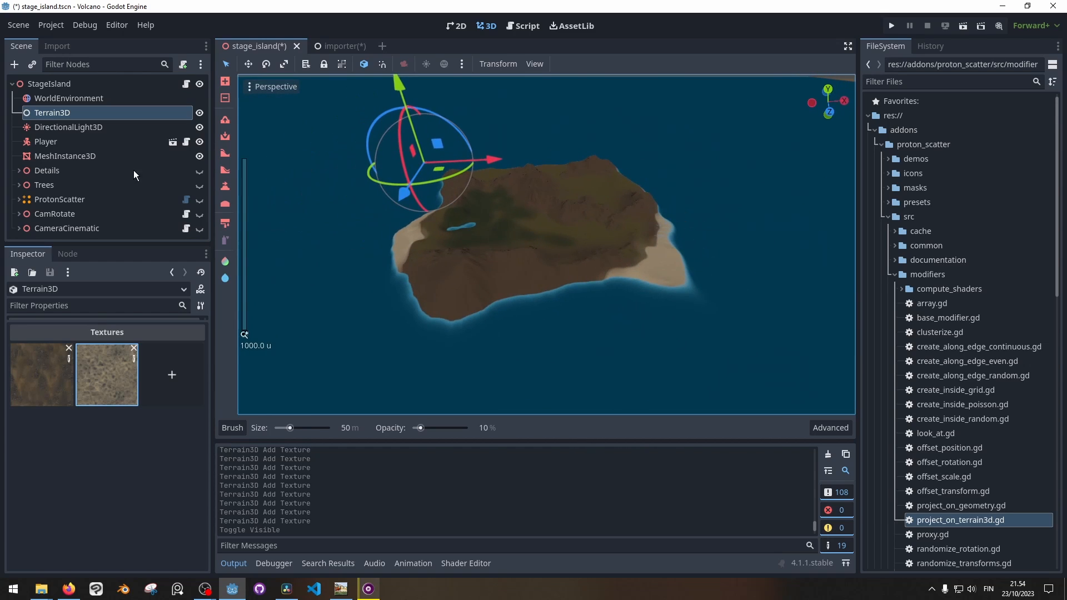
click(66, 156)
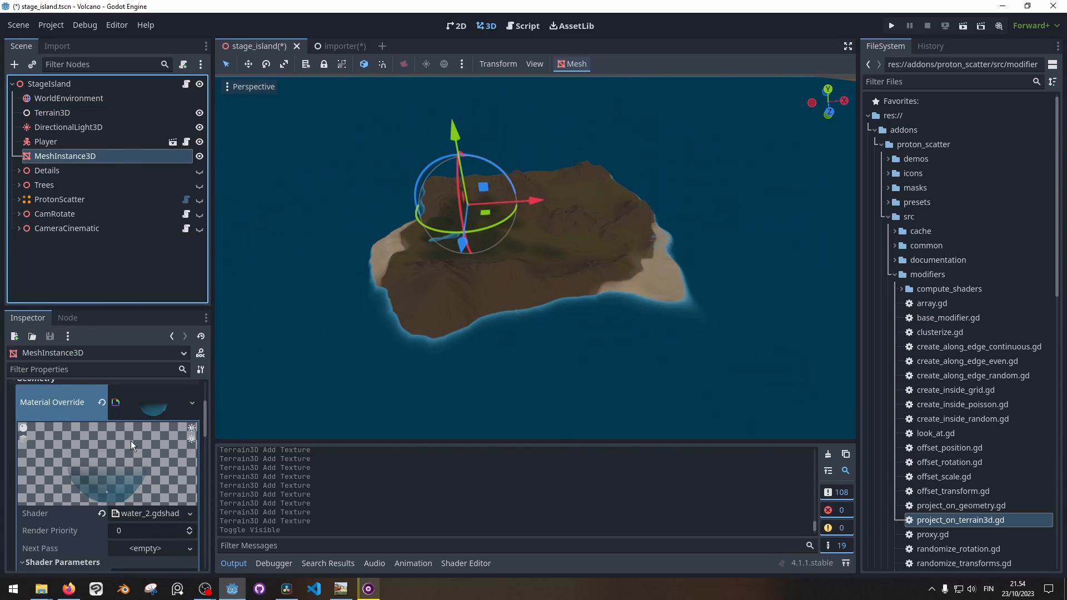
scroll(up, 3)
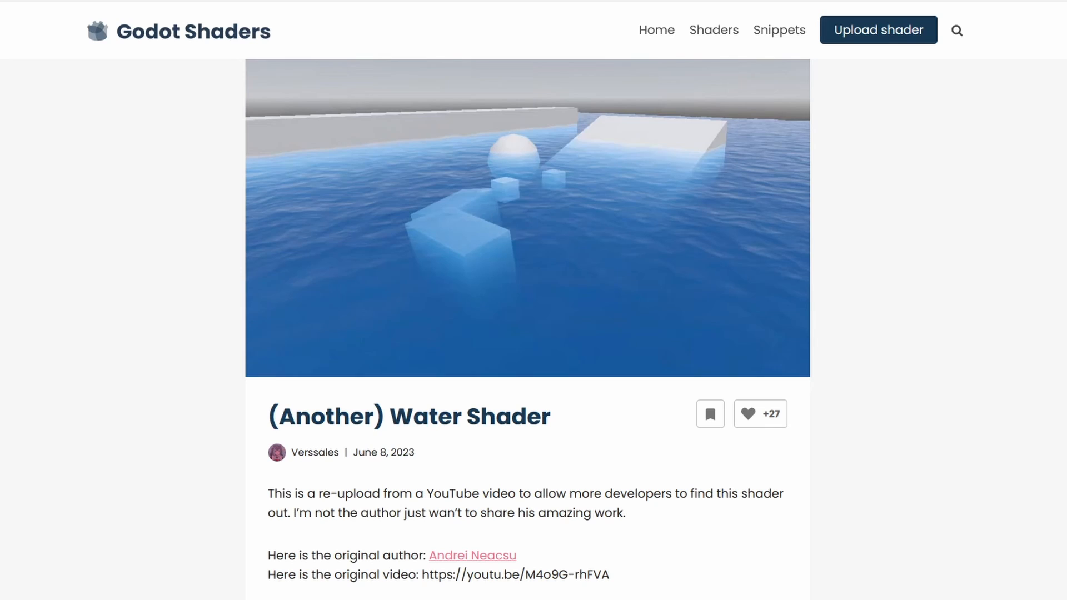
Step: Scroll the (Another) Water Shader page down to its shader code section
scroll(down, 3)
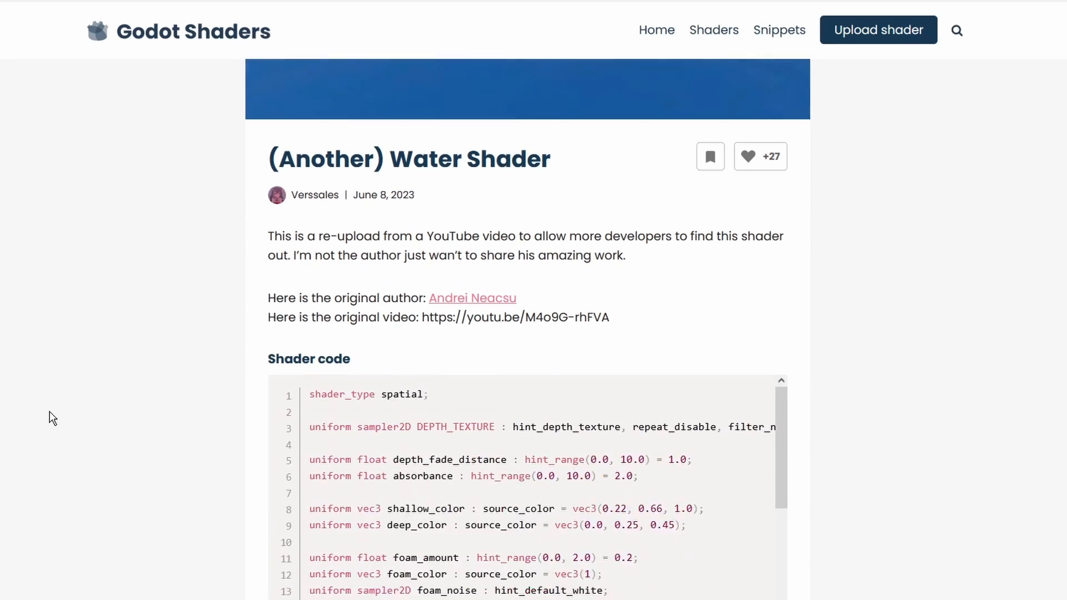
scroll(down, 3)
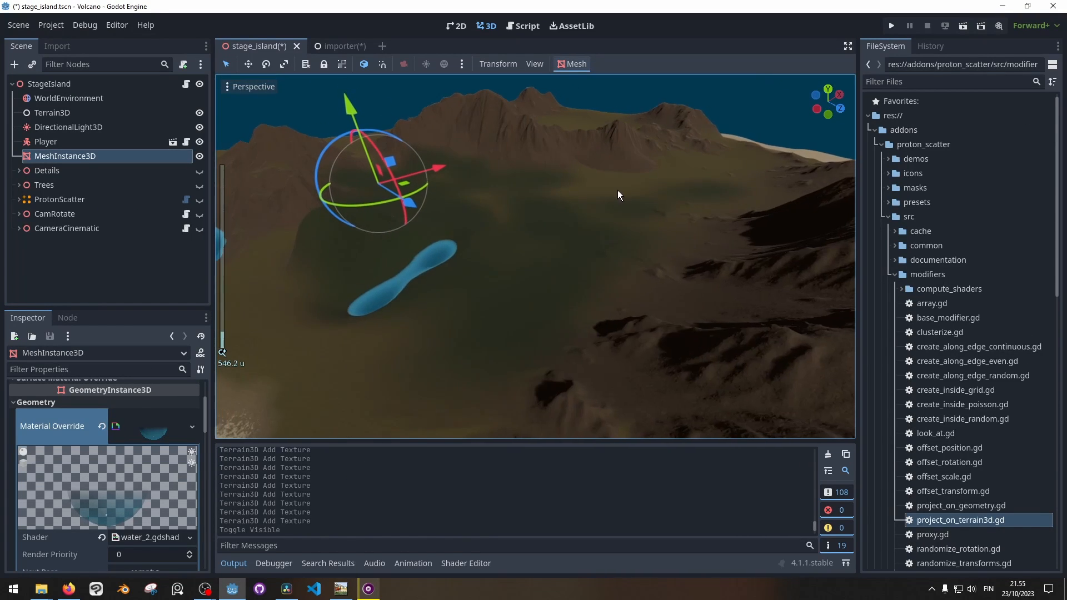
Step: Show the Trees, Details and ProtonScatter palms again across the terrain
click(198, 171)
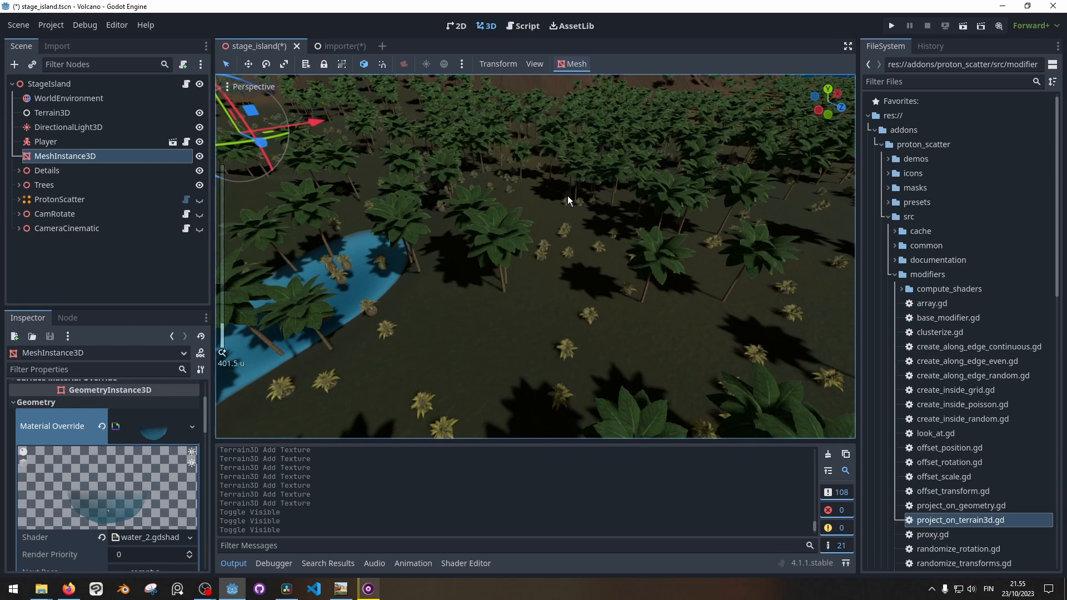
mouse_move(488, 234)
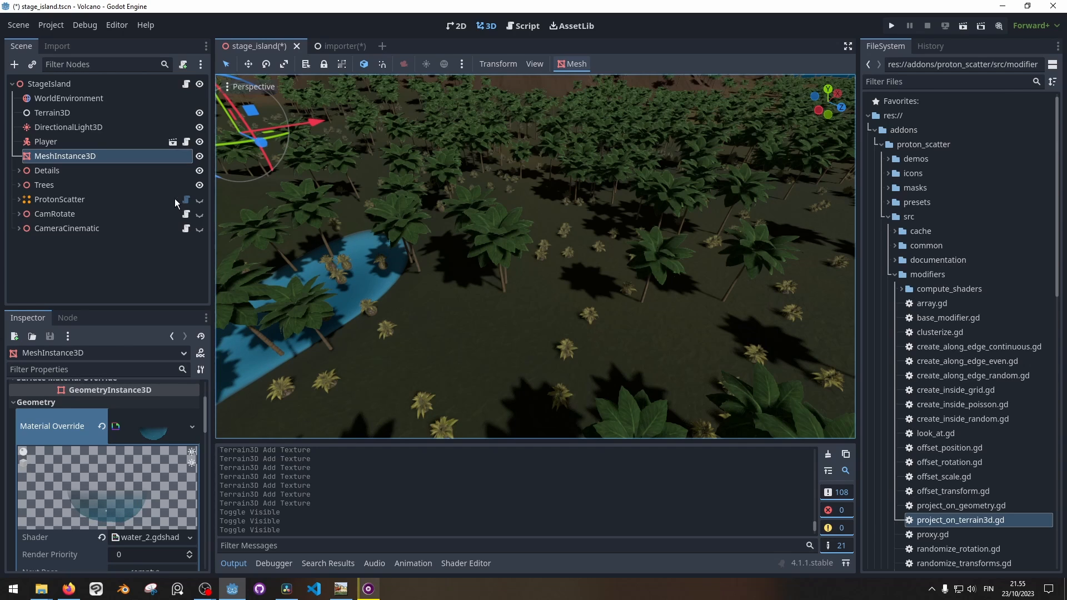
click(60, 199)
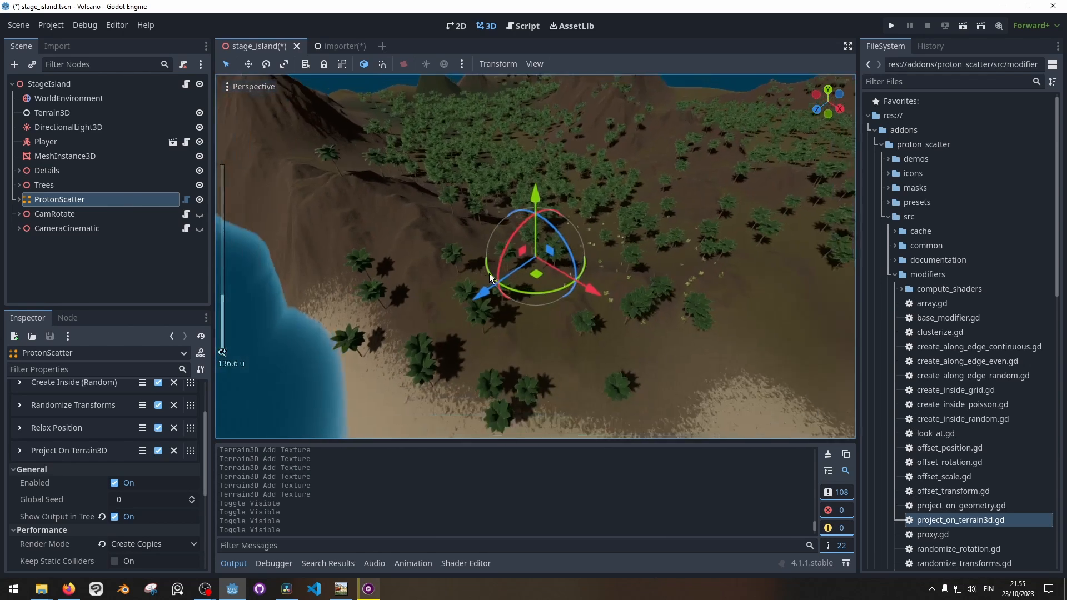
Step: Enable View Gizmos so the ProtonScatter area outline is drawn over the island
click(534, 63)
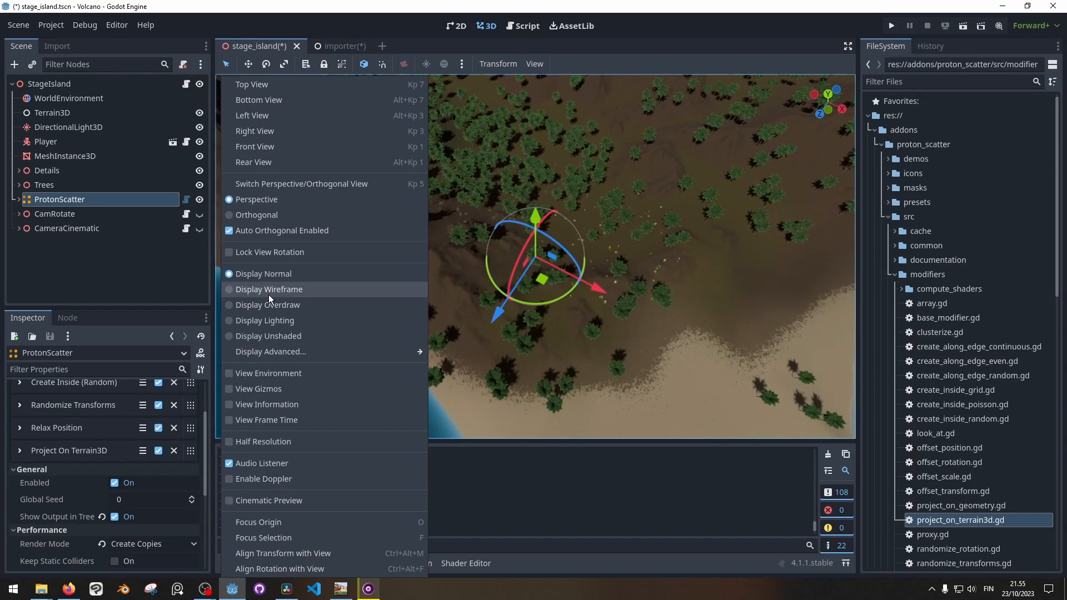
mouse_move(268, 390)
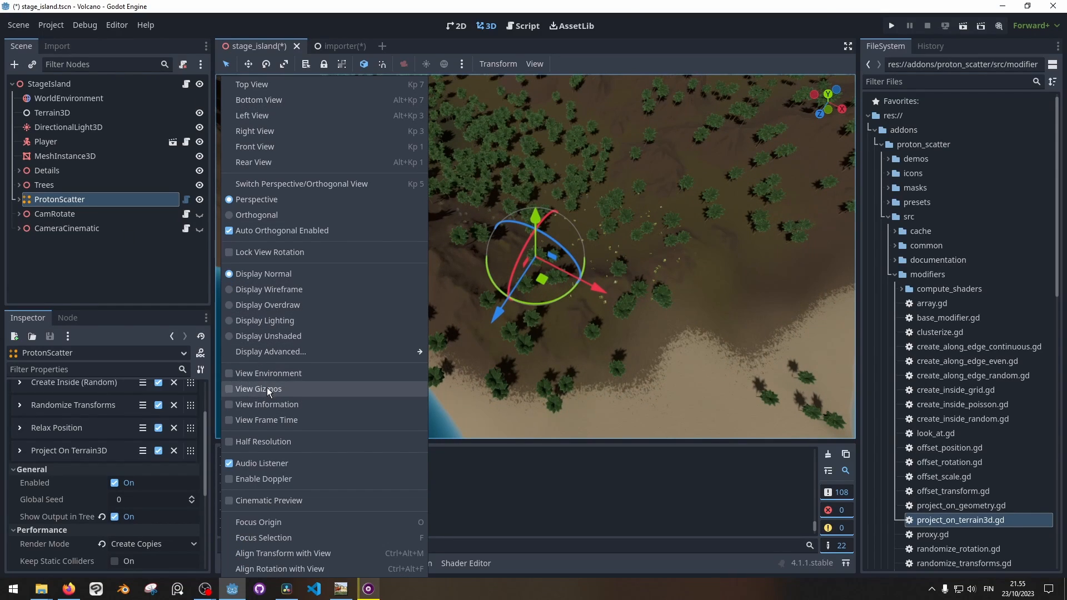
click(260, 390)
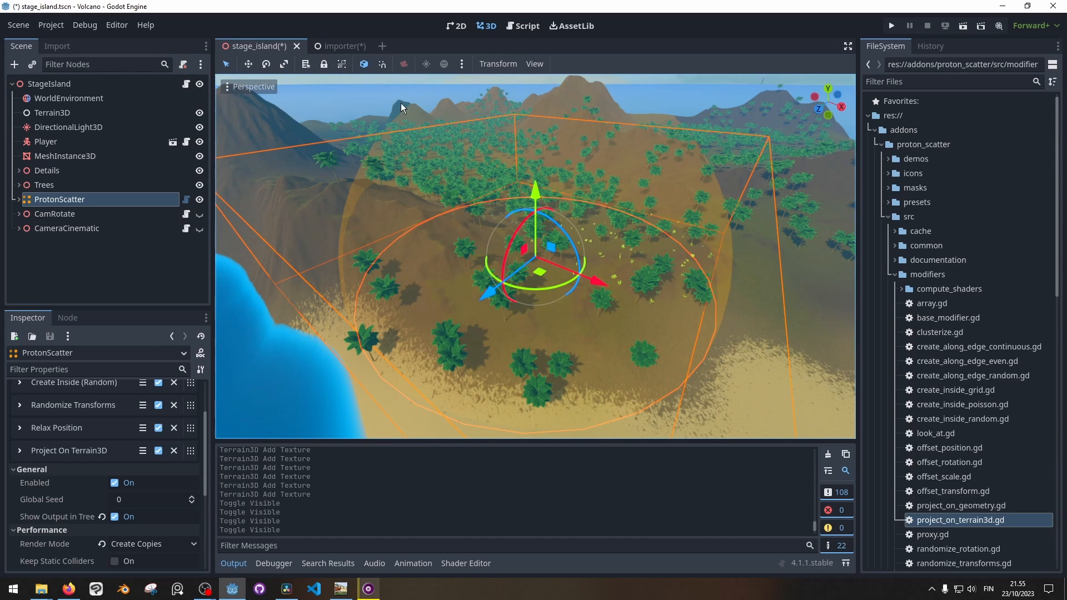
mouse_move(696, 333)
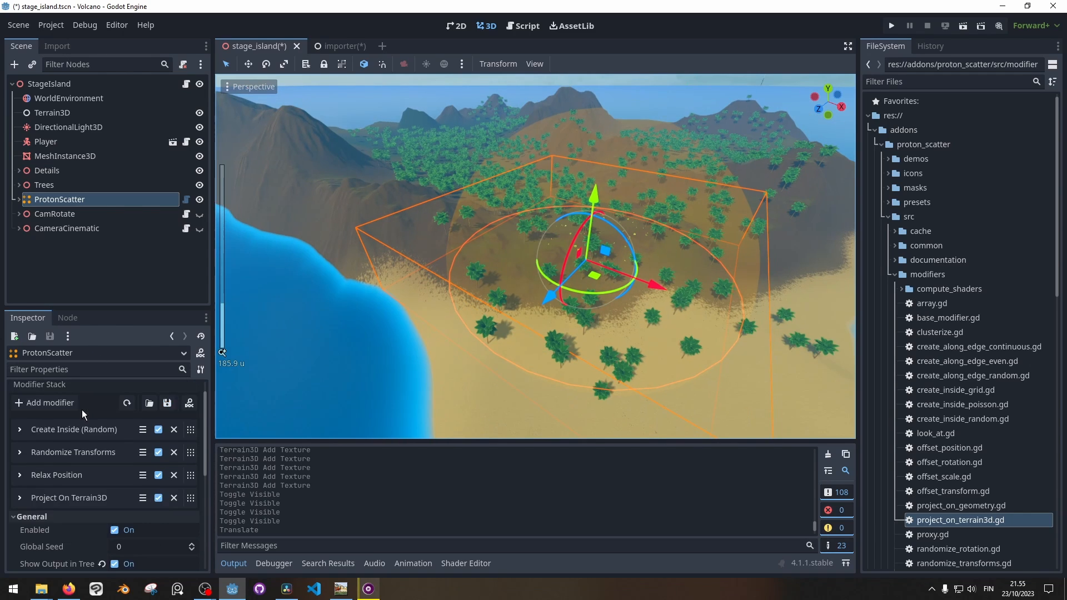
Step: Expand ProtonScatter's children and open addons/proton_scatter/src/modifiers/project_on_terrain3d.gd in the script editor
click(18, 199)
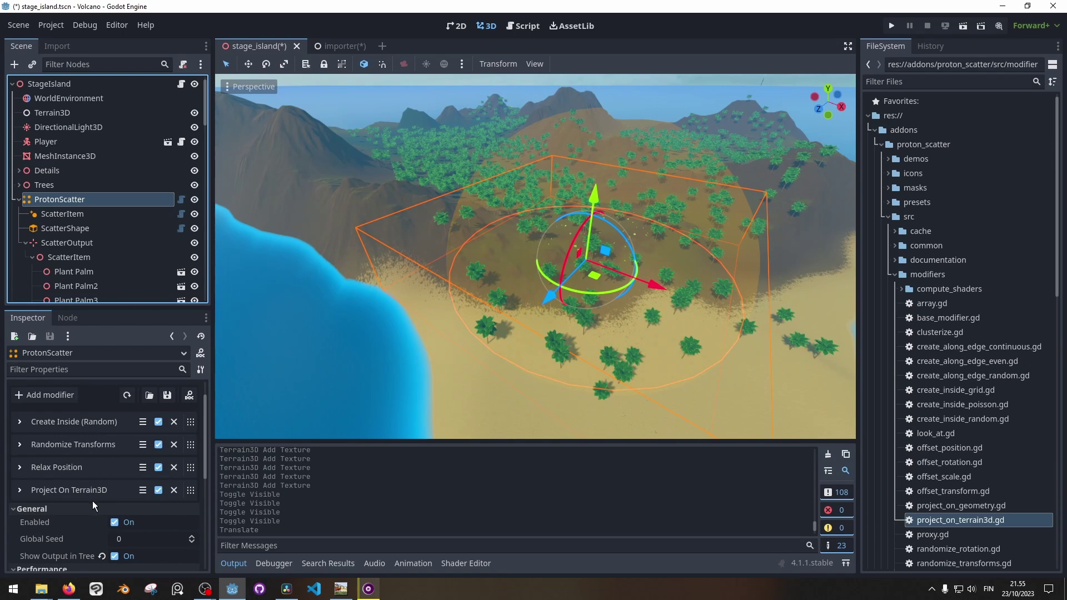
mouse_move(564, 257)
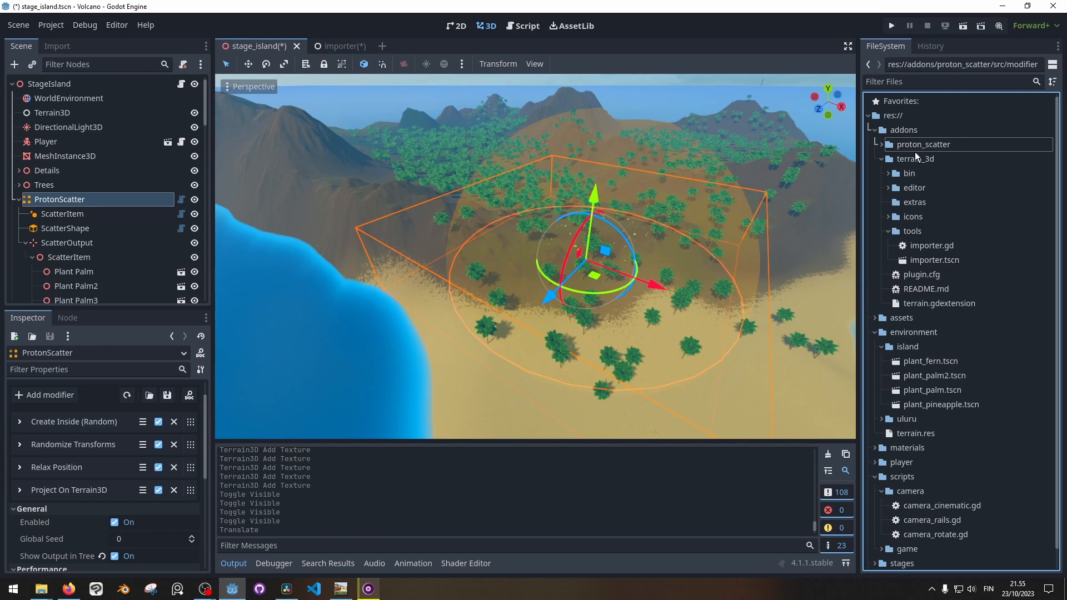
click(915, 203)
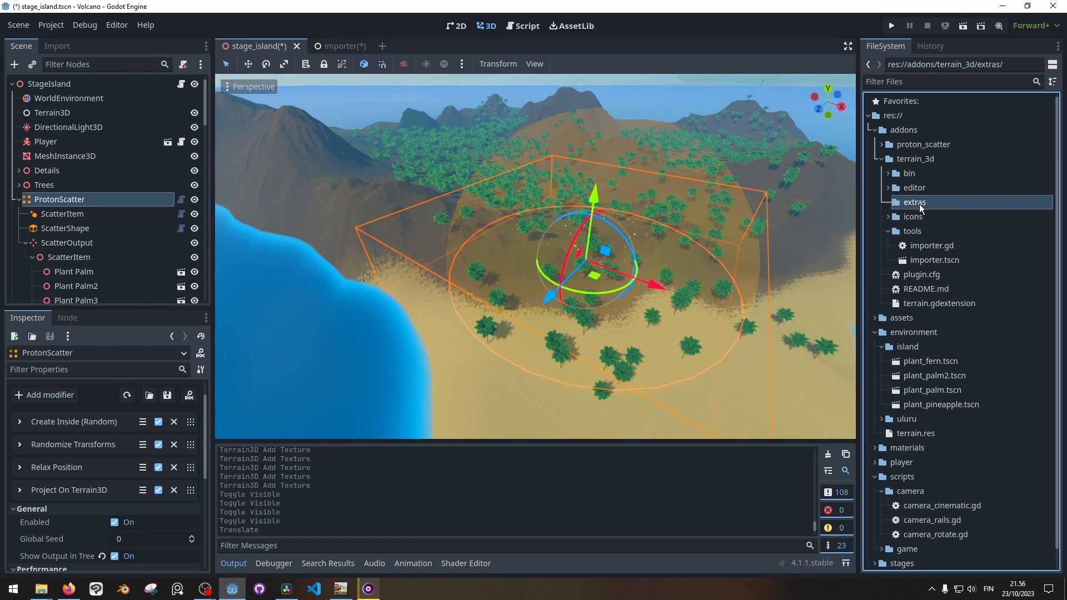
mouse_move(884, 151)
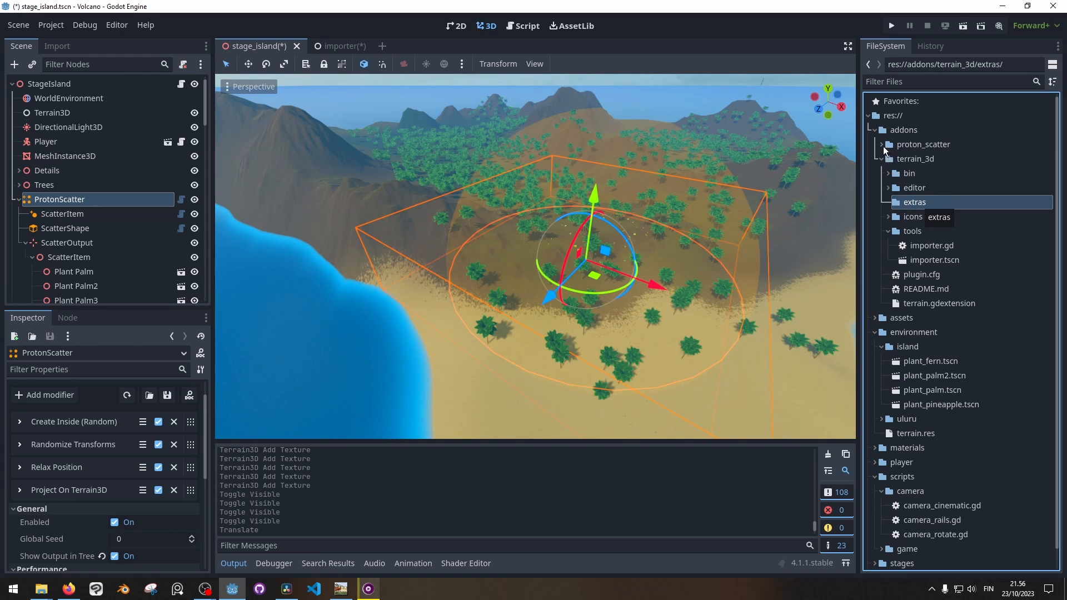
click(886, 145)
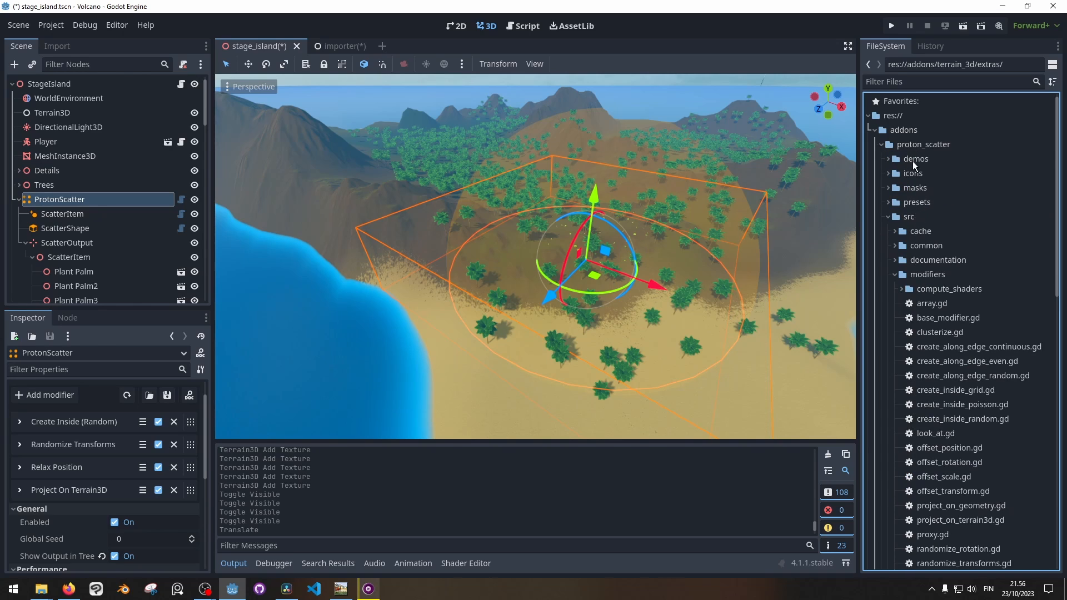
mouse_move(930, 271)
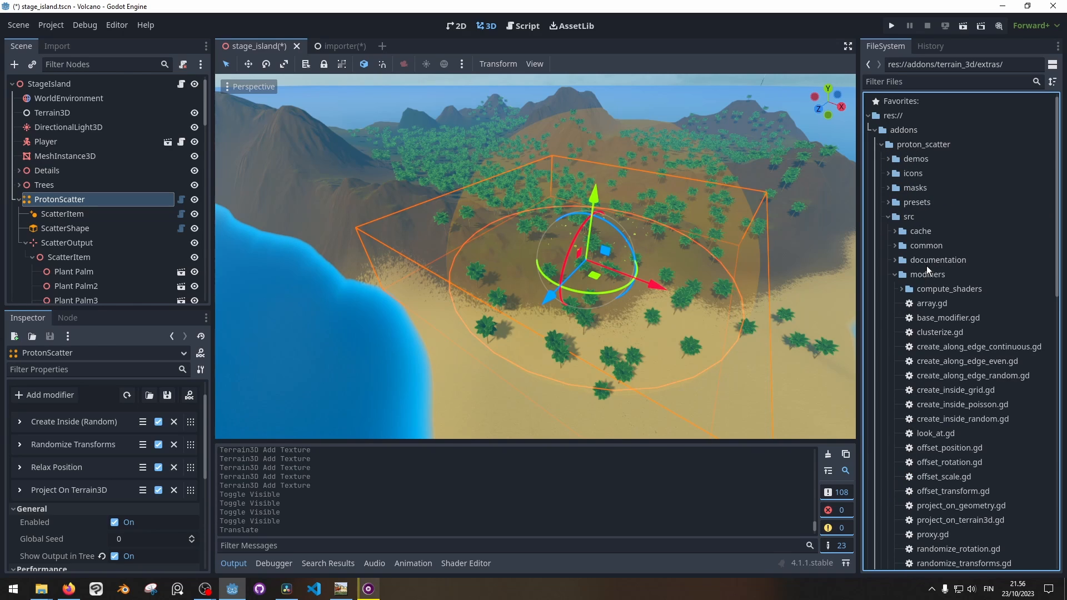
scroll(down, 3)
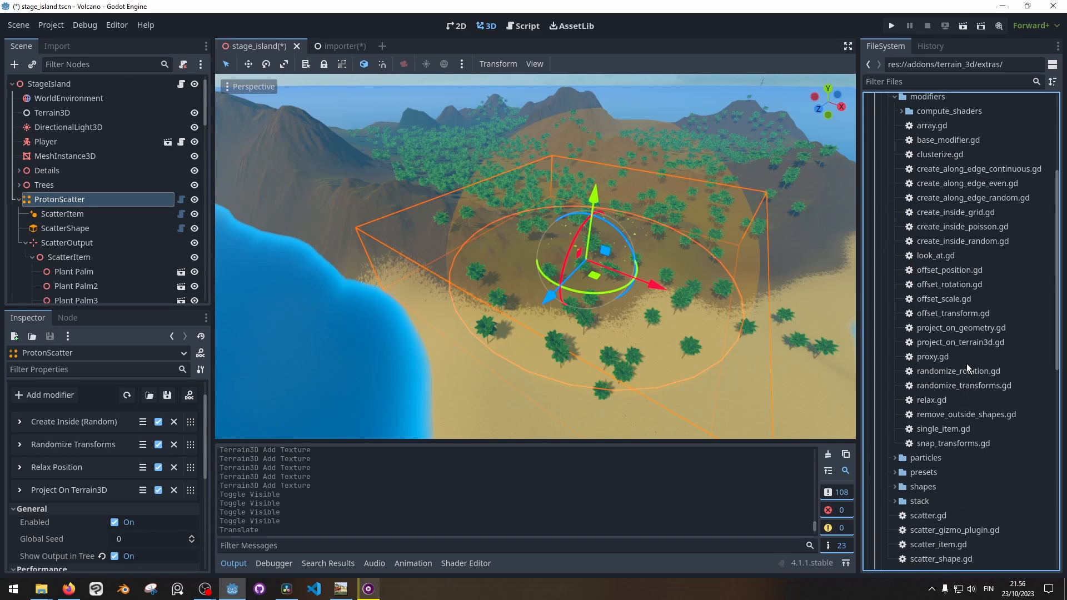
double_click(961, 341)
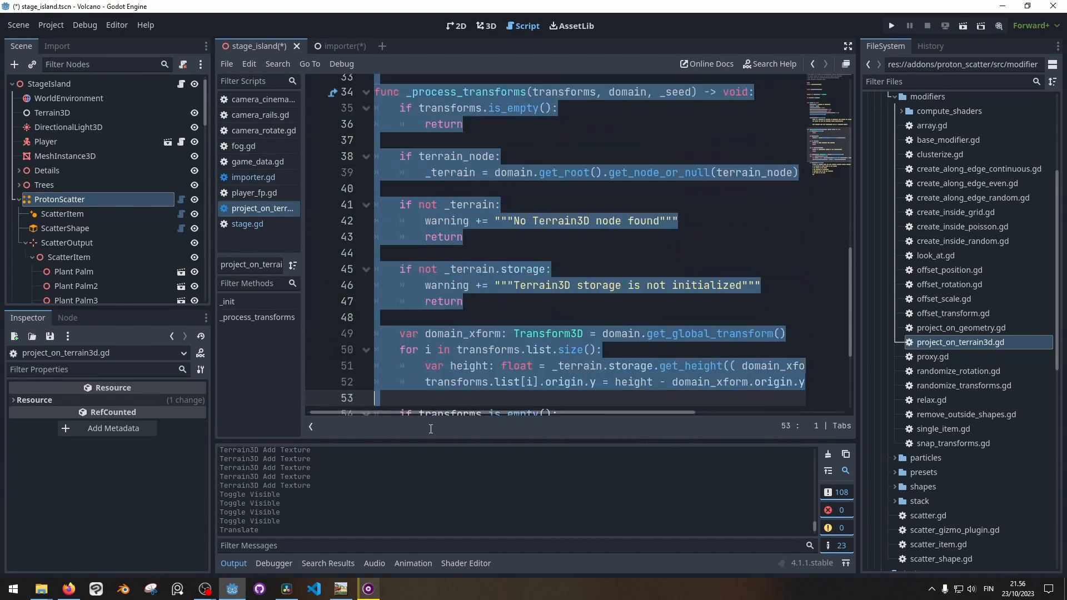
Step: Scroll the script to its header and reselect ProtonScatter to show its modifier stack
scroll(up, 3)
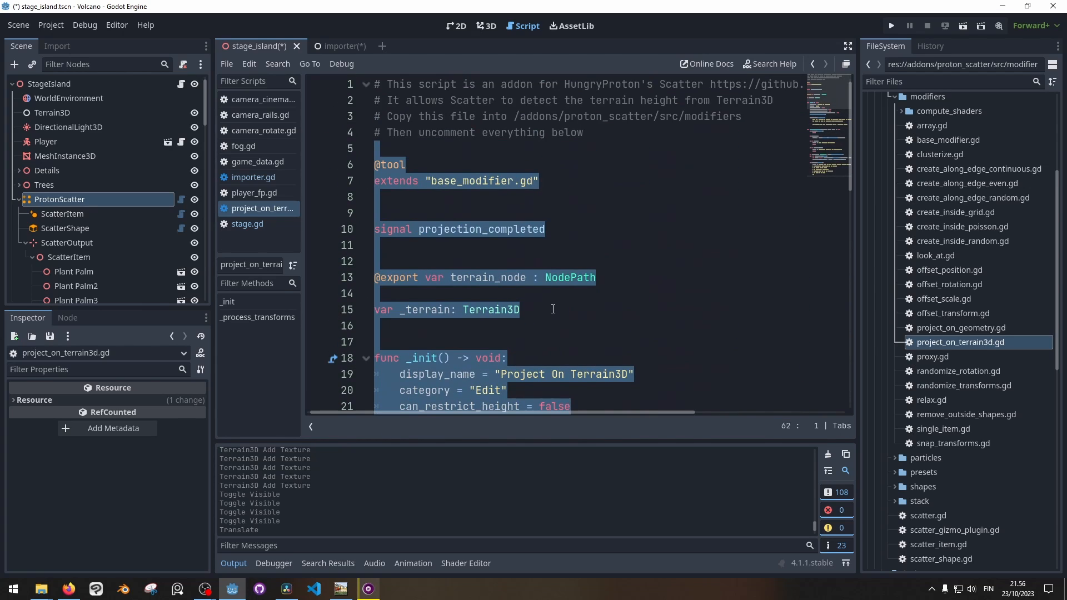
click(59, 199)
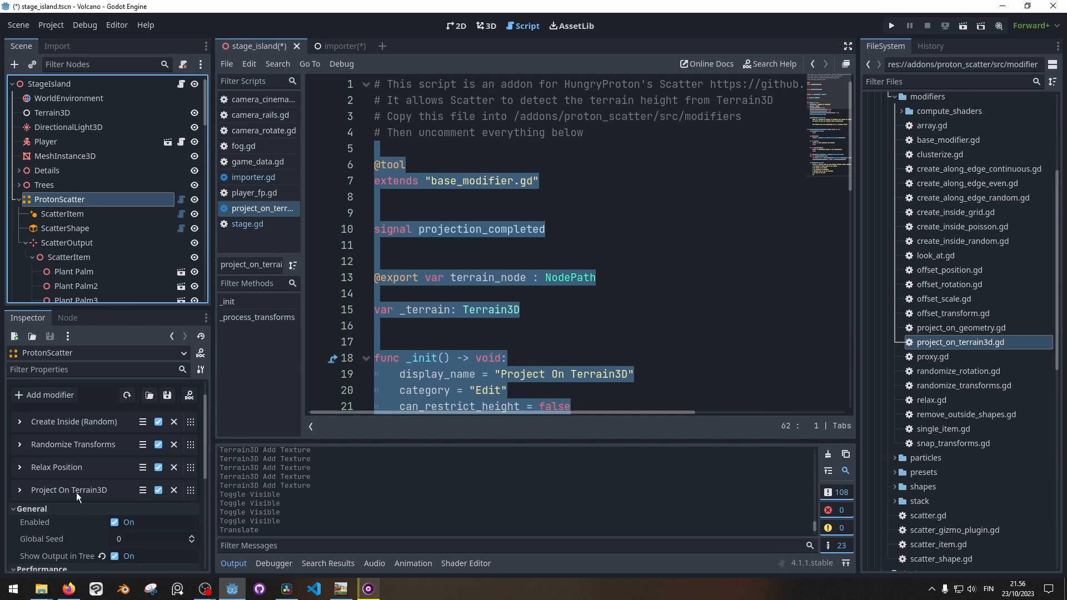
Step: Reparent ScatterOutput's generated palm ScatterItem under the Trees node in the 3D scene
click(485, 26)
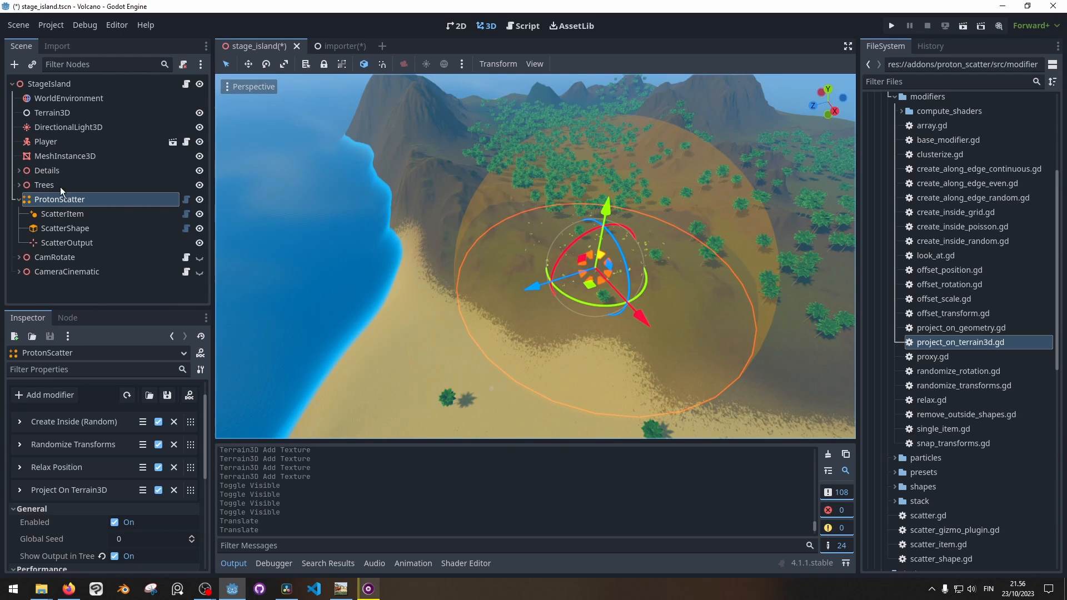
click(34, 243)
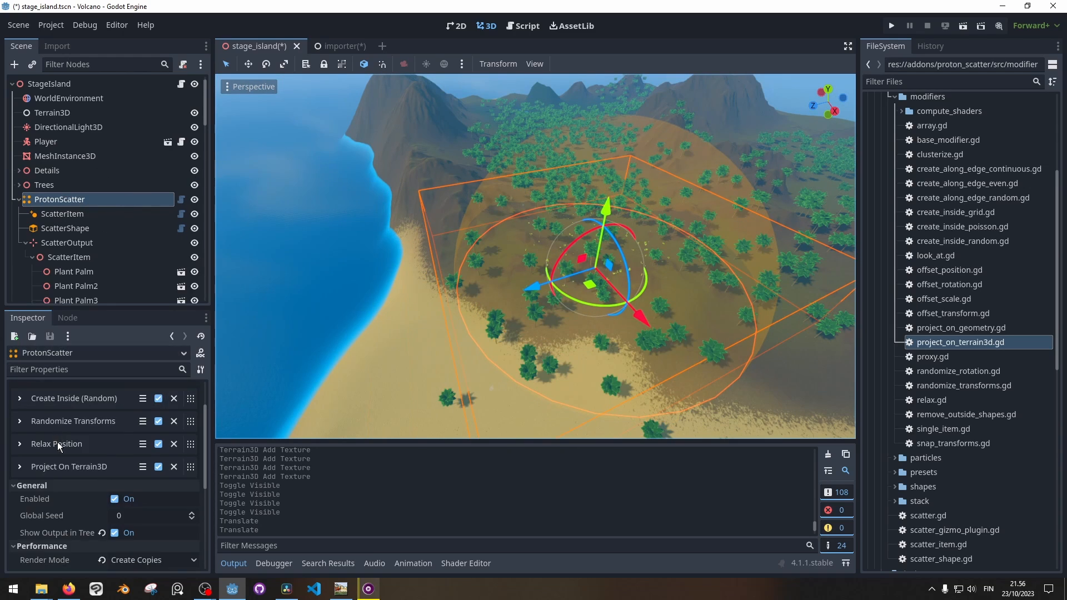
scroll(down, 3)
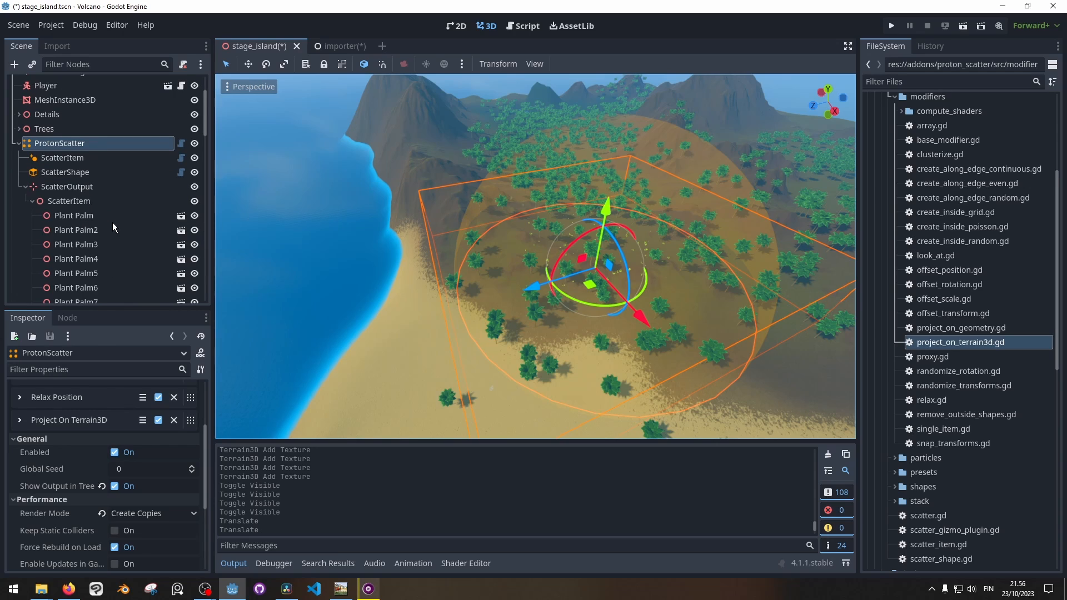
scroll(up, 3)
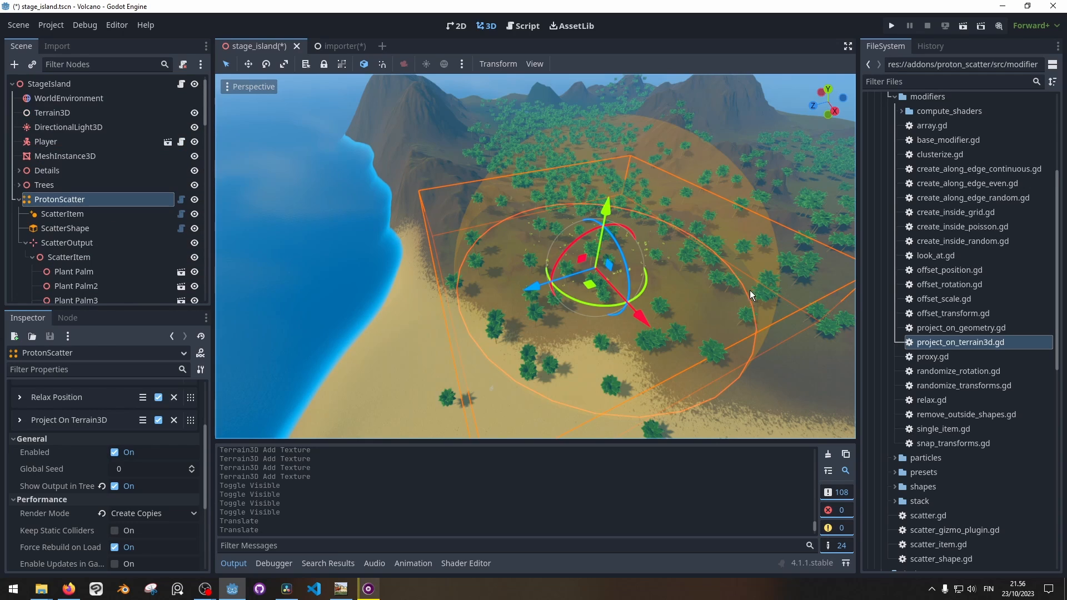
mouse_move(87, 256)
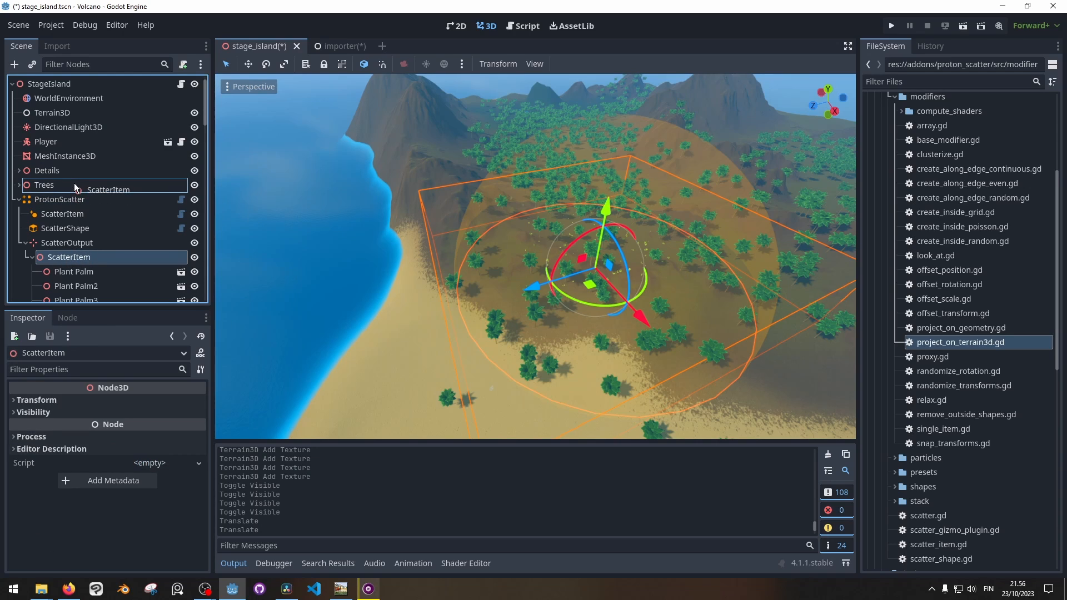
mouse_move(62, 188)
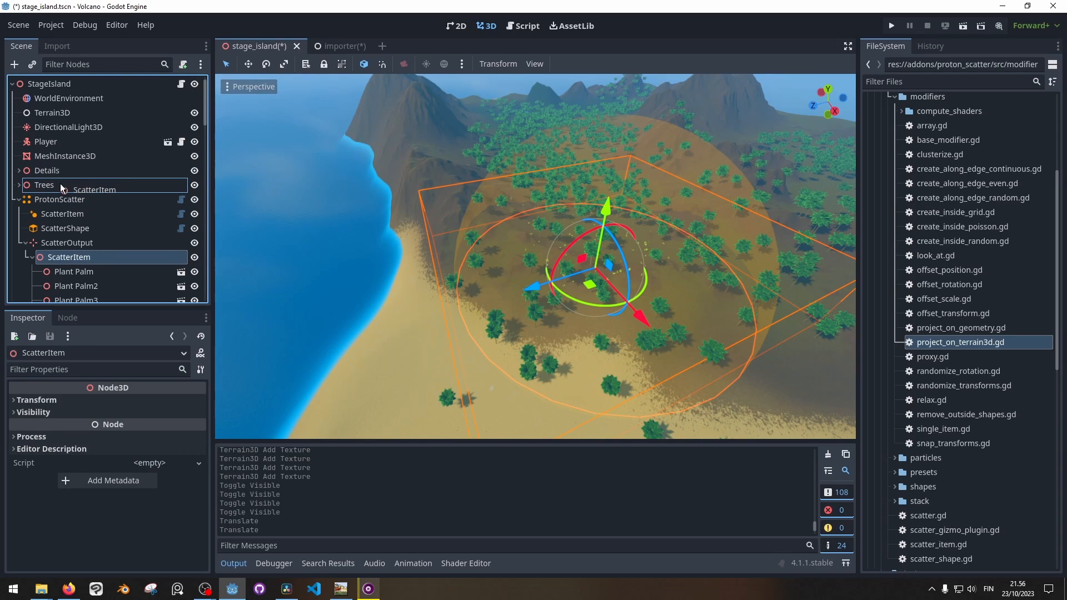
click(59, 199)
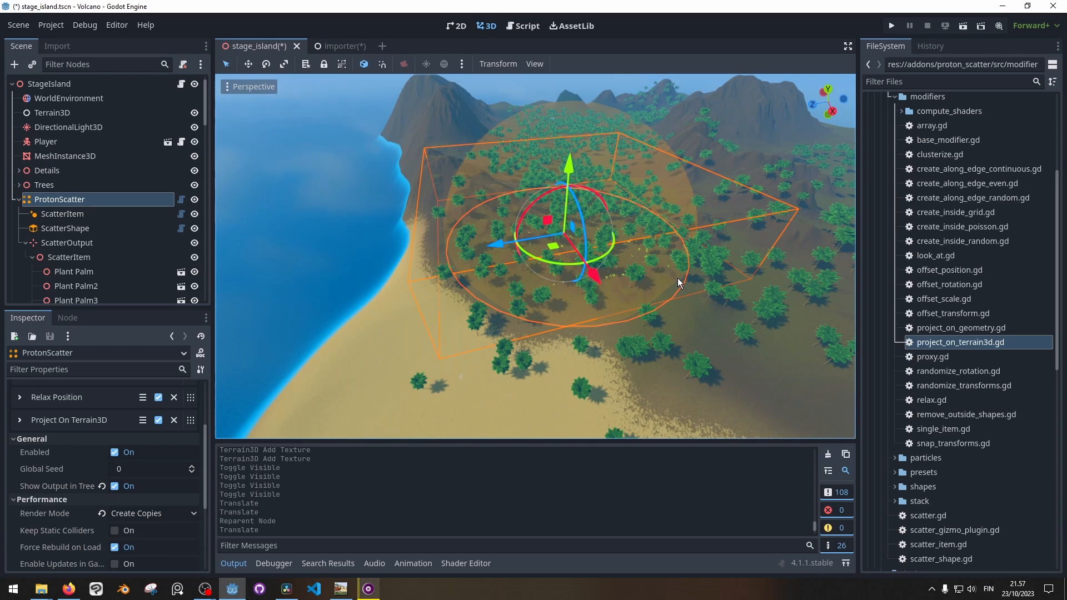
scroll(up, 3)
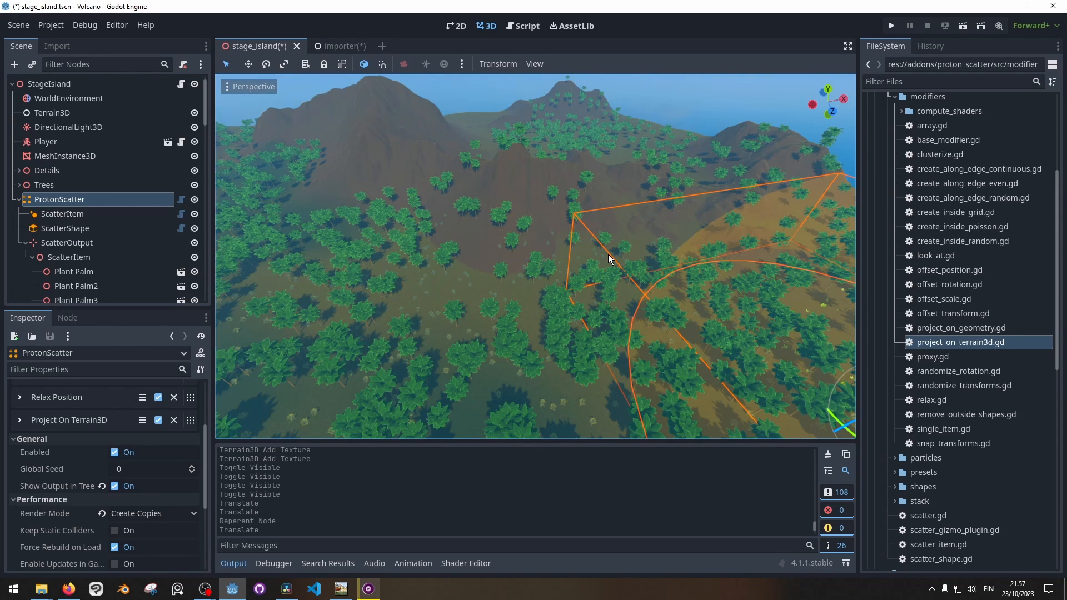
mouse_move(583, 271)
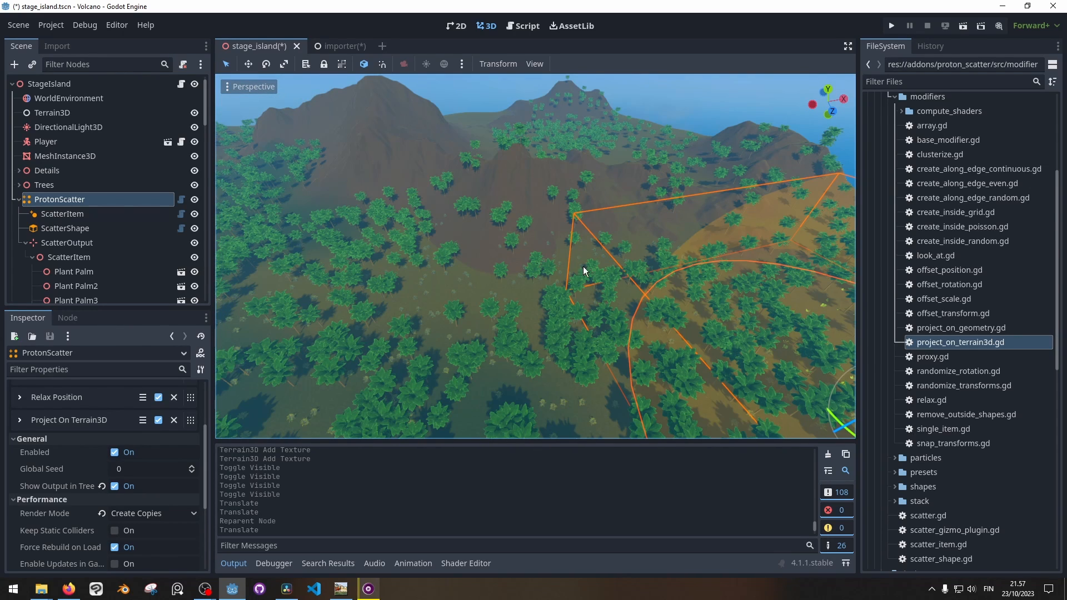
click(65, 156)
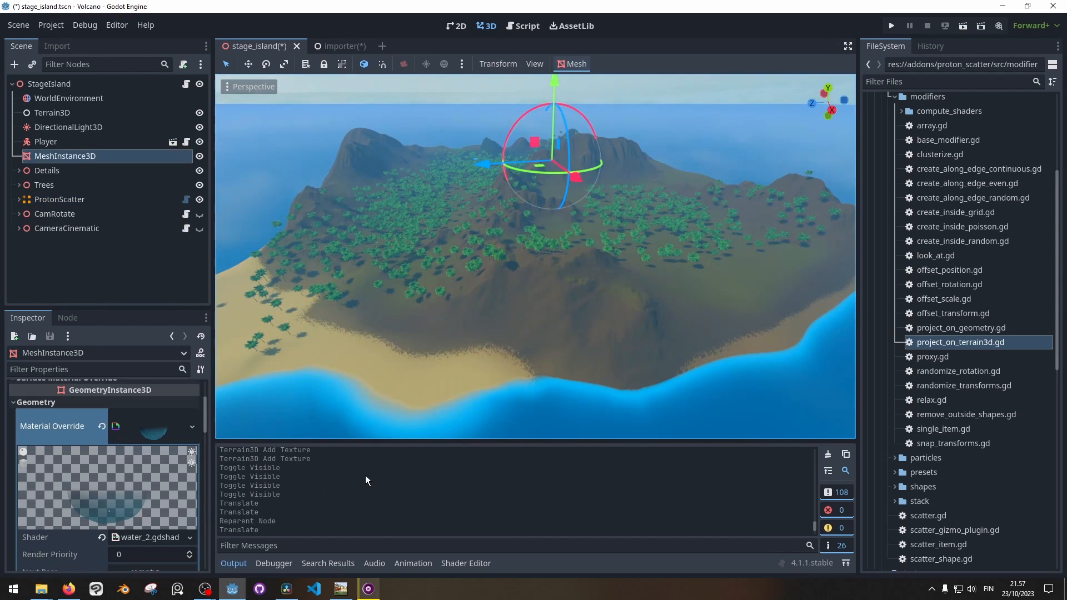
mouse_move(400, 286)
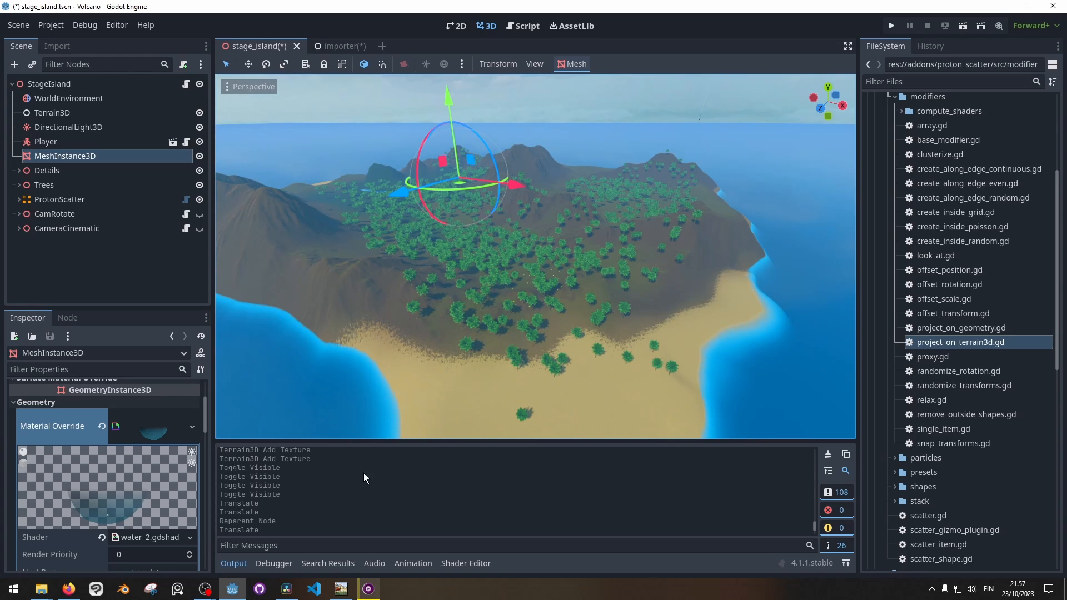
click(341, 589)
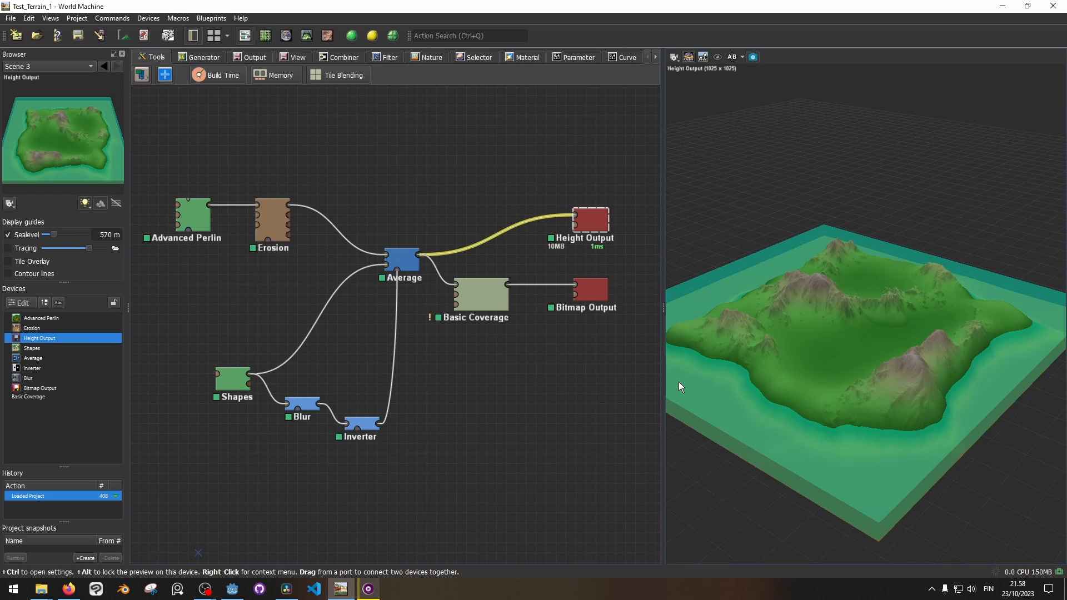
Step: Confirm the Height Output device exports terrain_height.exr in OpenEXR (32bit) format
click(193, 217)
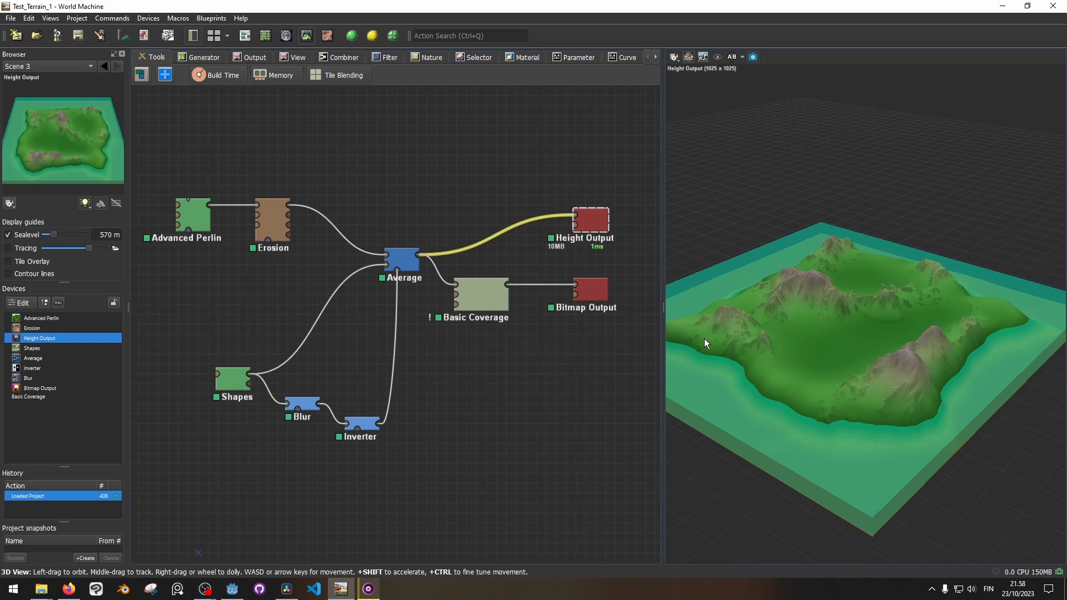
mouse_move(519, 201)
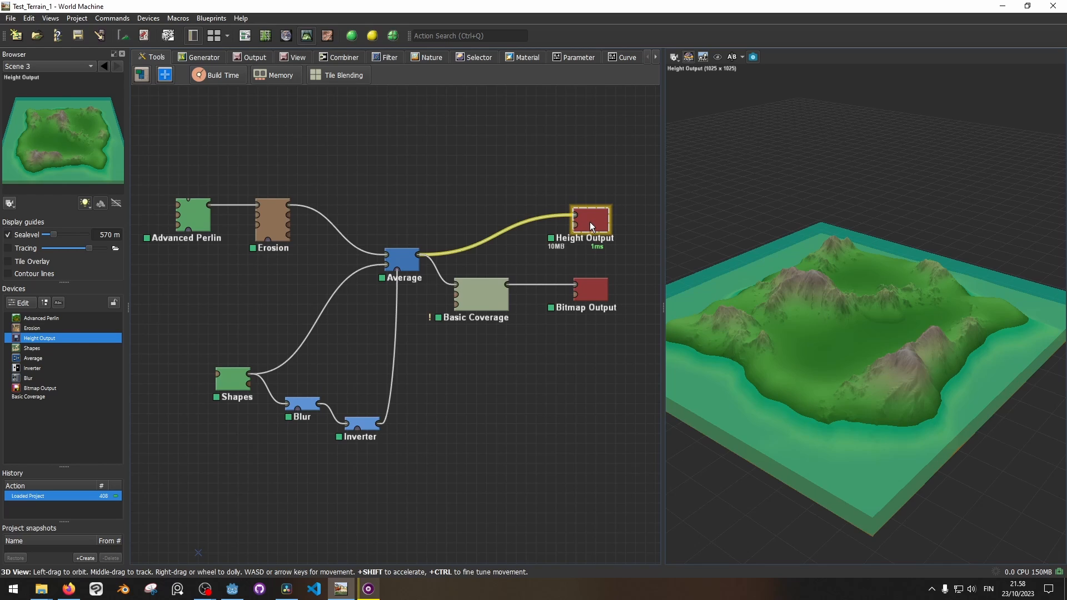
double_click(590, 219)
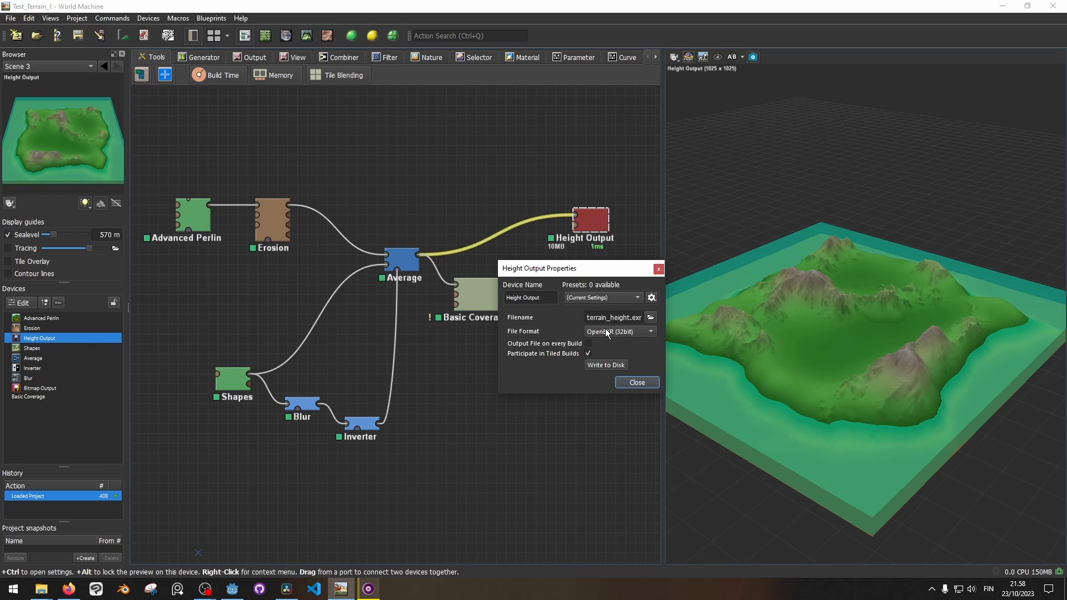
mouse_move(688, 340)
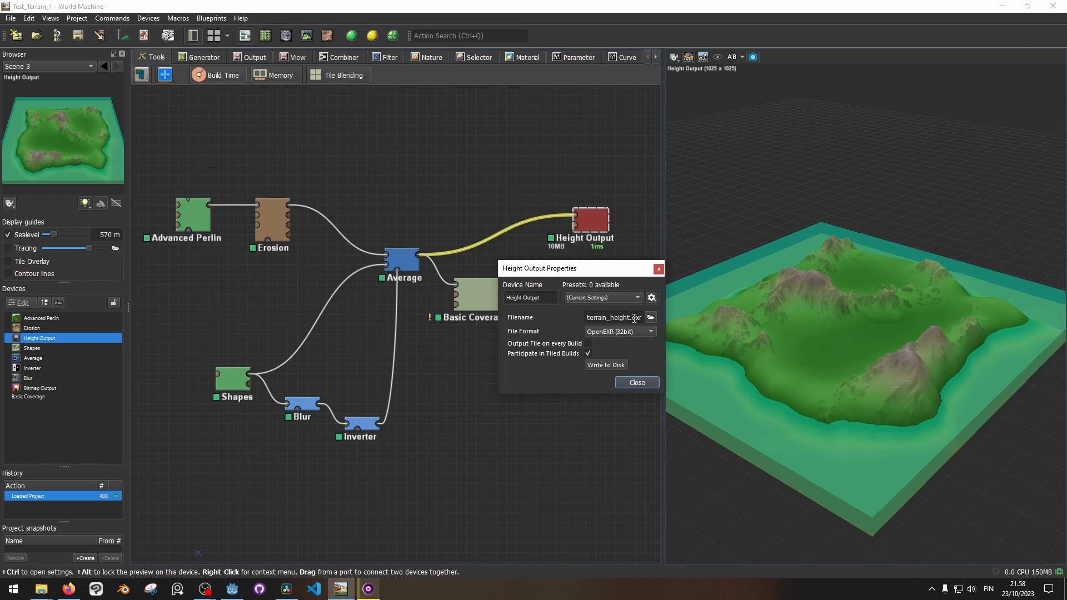
click(635, 381)
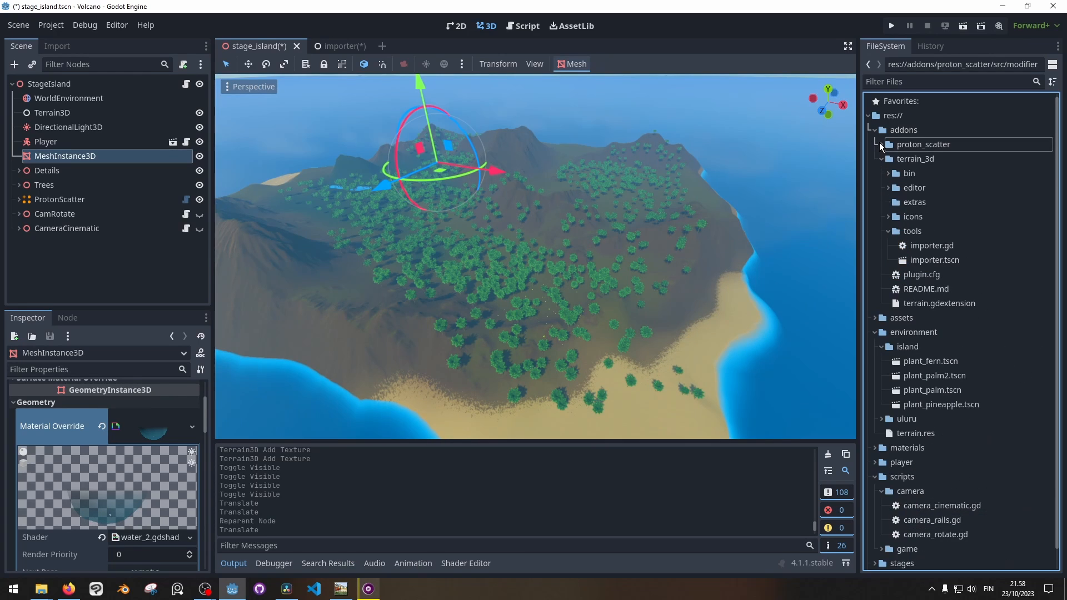
Step: Load importer.tscn from addons/terrain_3d/tools into its own scene tab
click(917, 159)
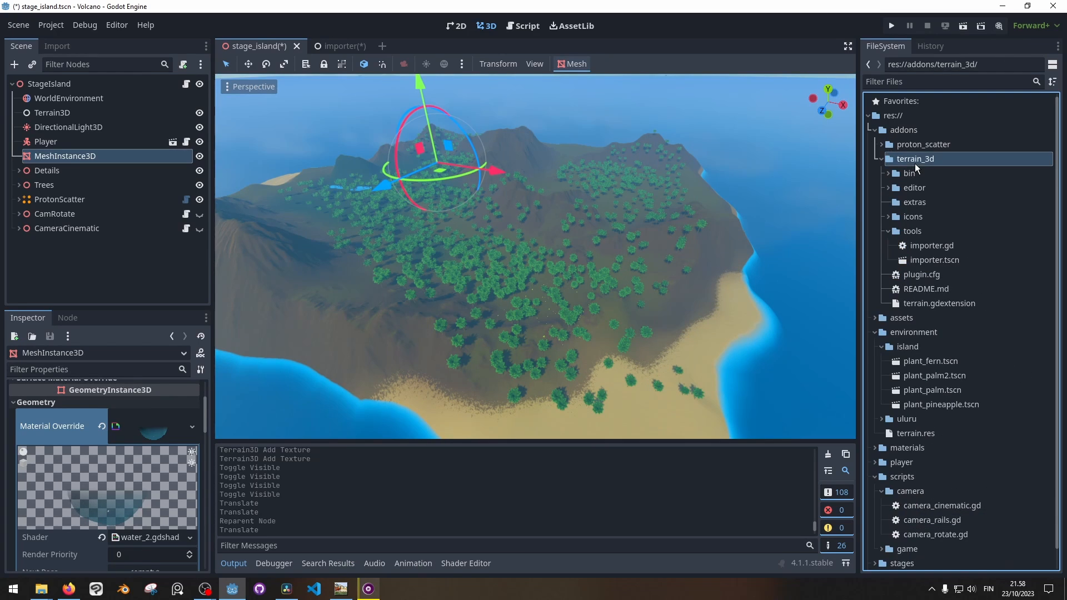
click(914, 231)
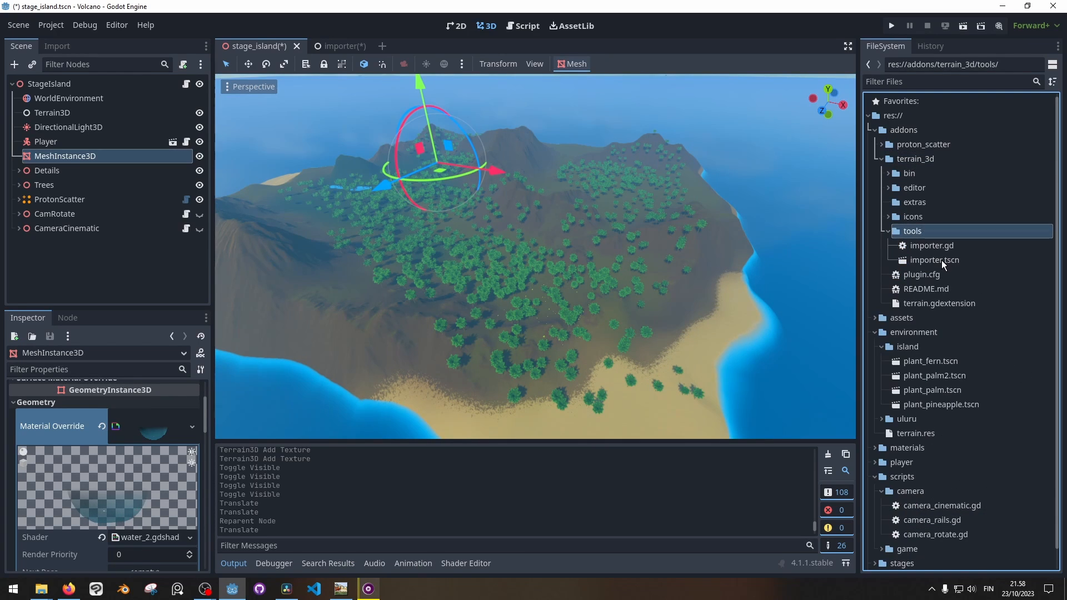
double_click(933, 260)
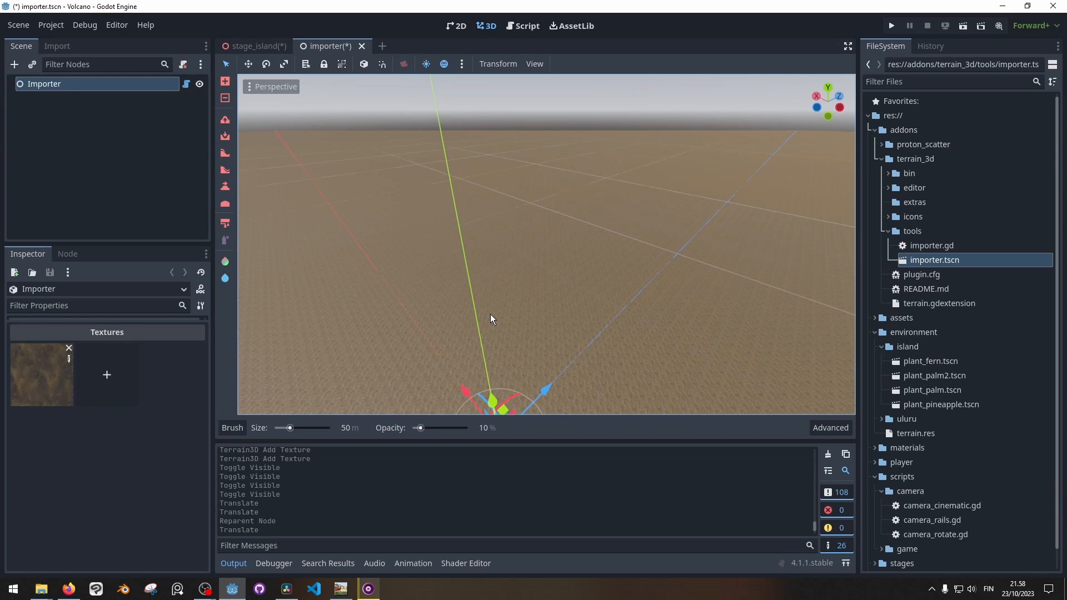
mouse_move(68, 92)
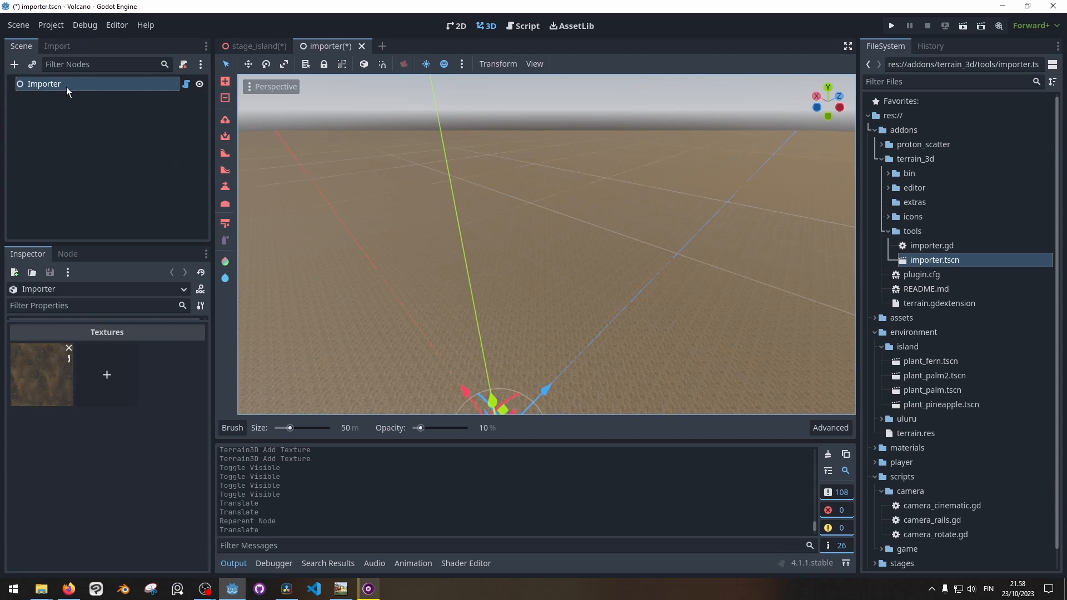
mouse_move(101, 268)
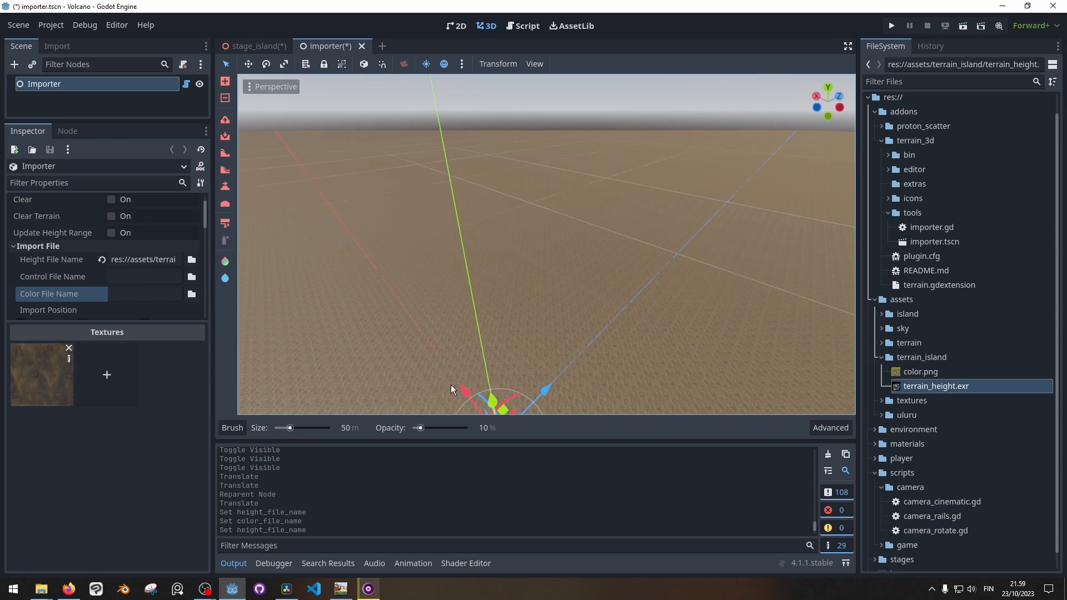
Step: Assign color.png as the importer's color file and run the heightmap import
click(921, 371)
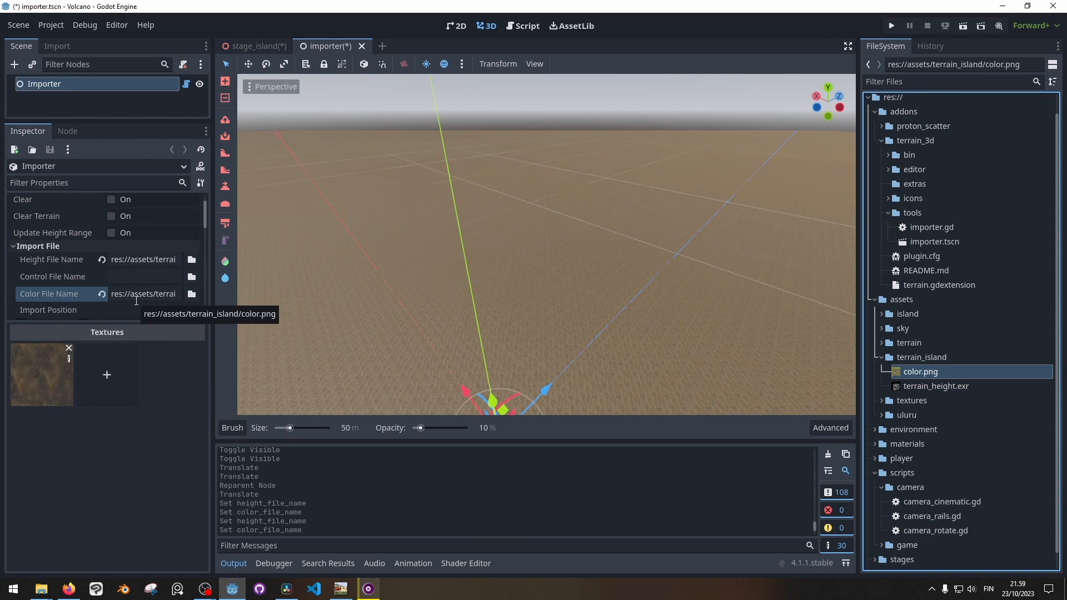
scroll(down, 3)
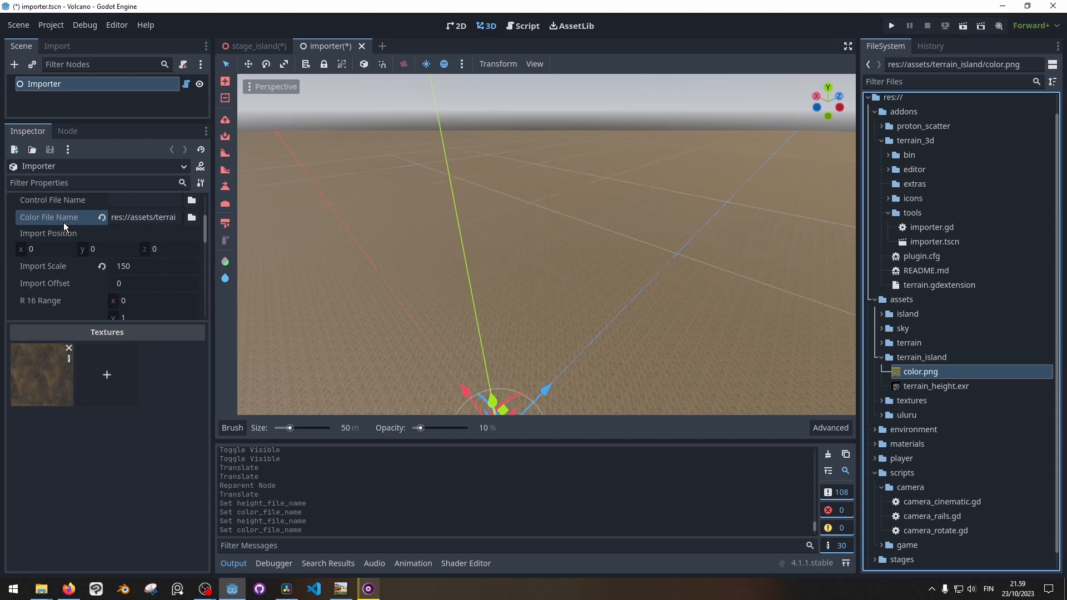
scroll(down, 3)
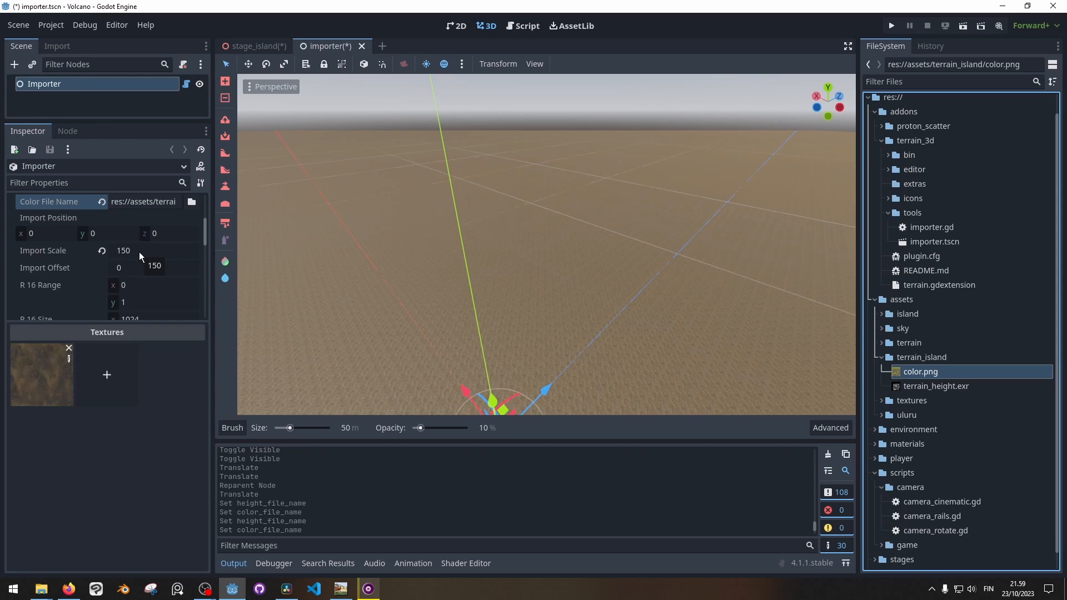
mouse_move(116, 250)
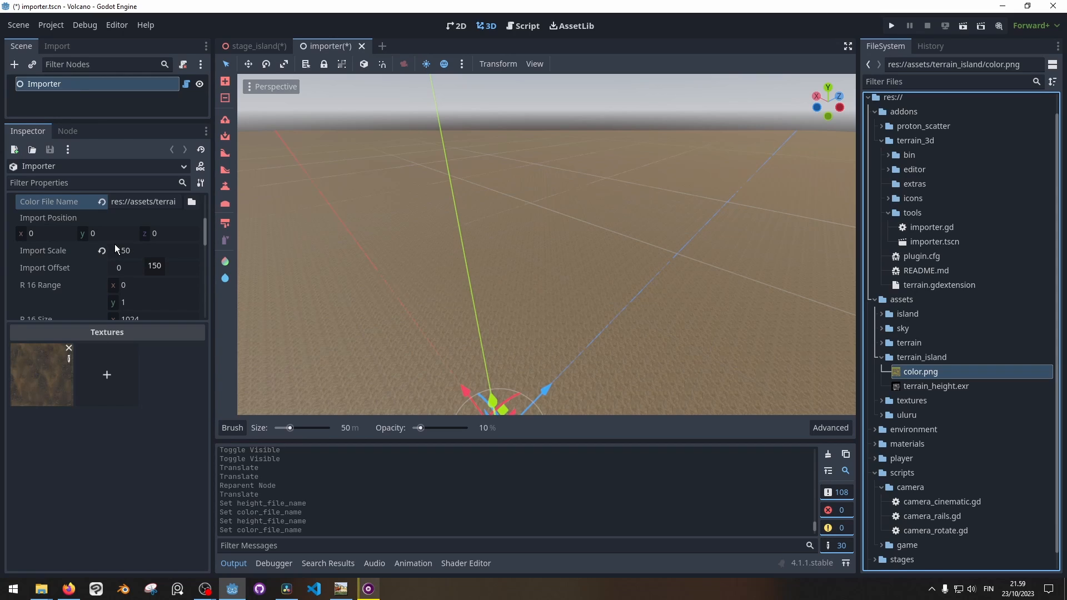
scroll(down, 3)
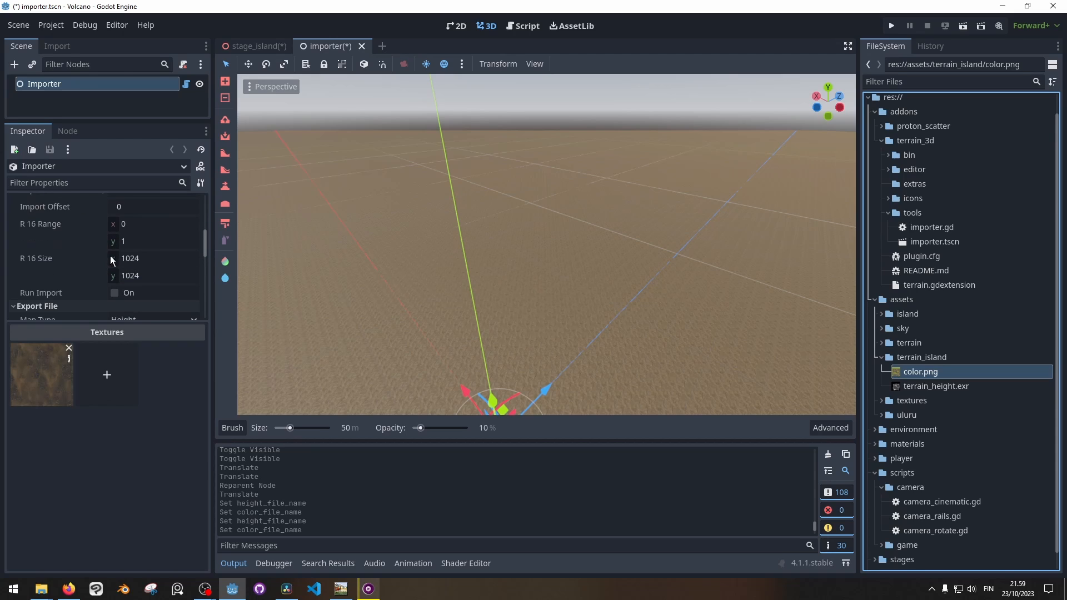
scroll(down, 3)
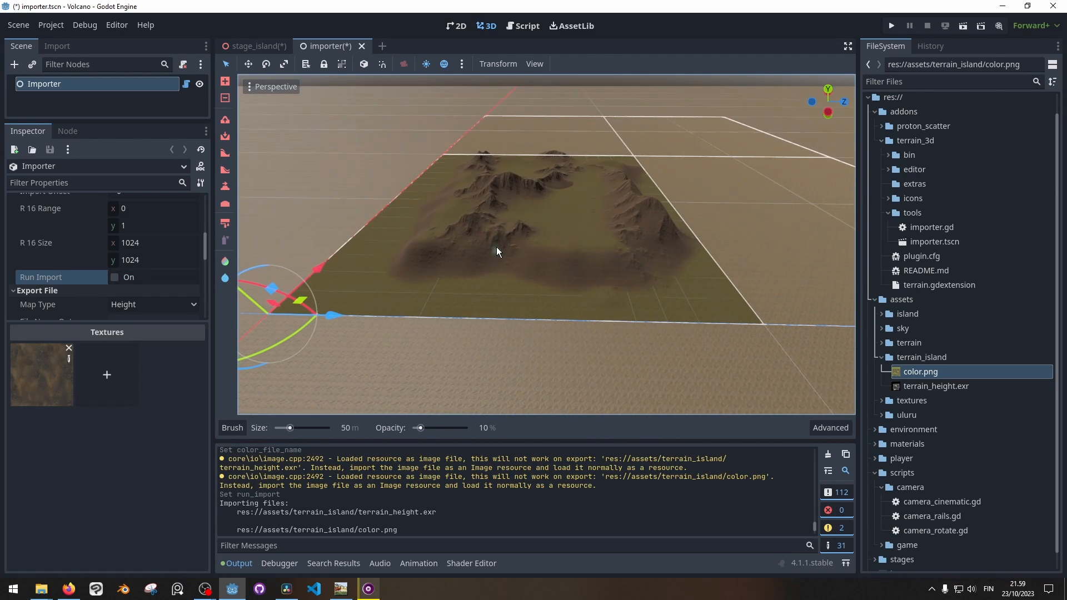
scroll(down, 3)
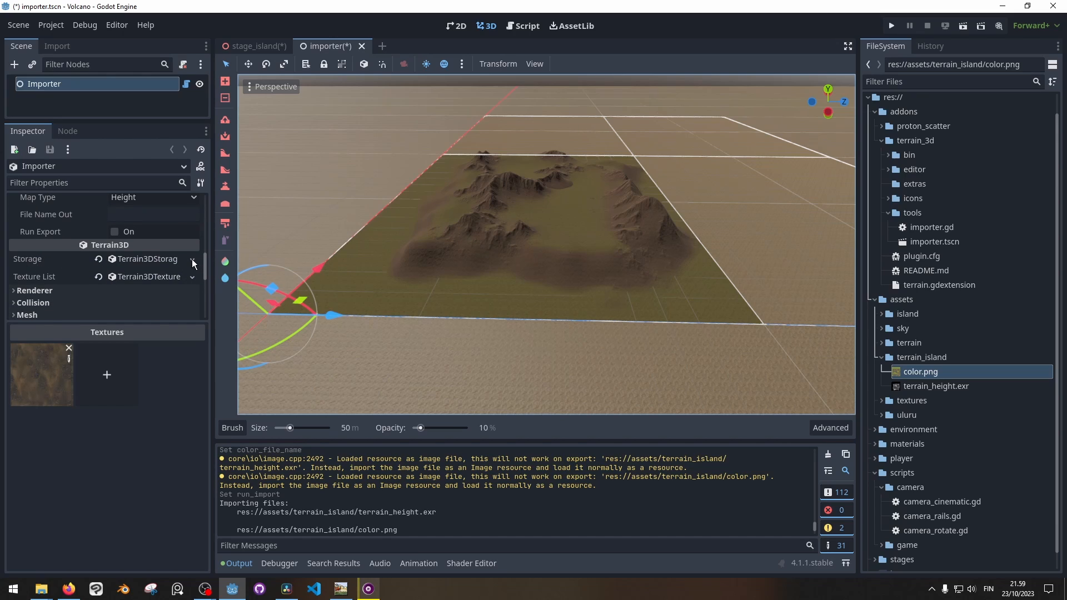
Step: Save the imported storage as terrain.res in res://environment, overwriting the existing file
click(193, 259)
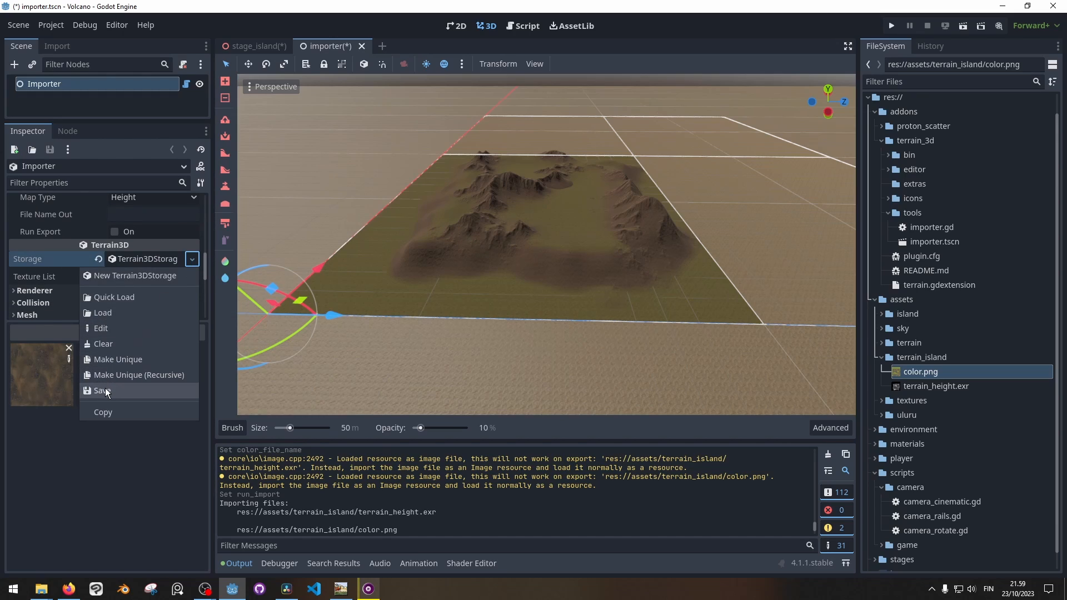
click(102, 390)
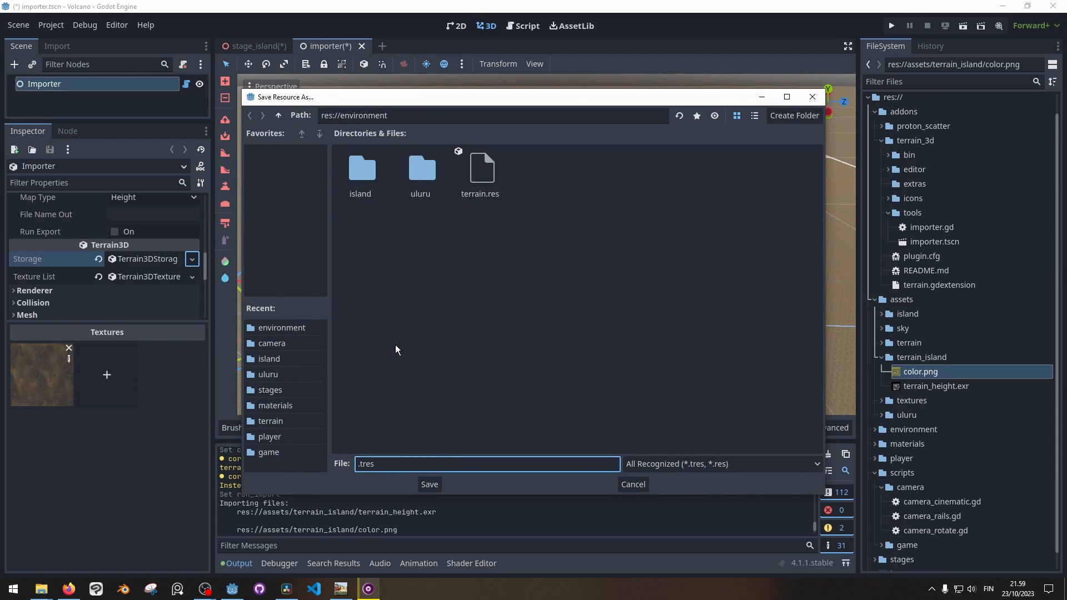
text(terrain)
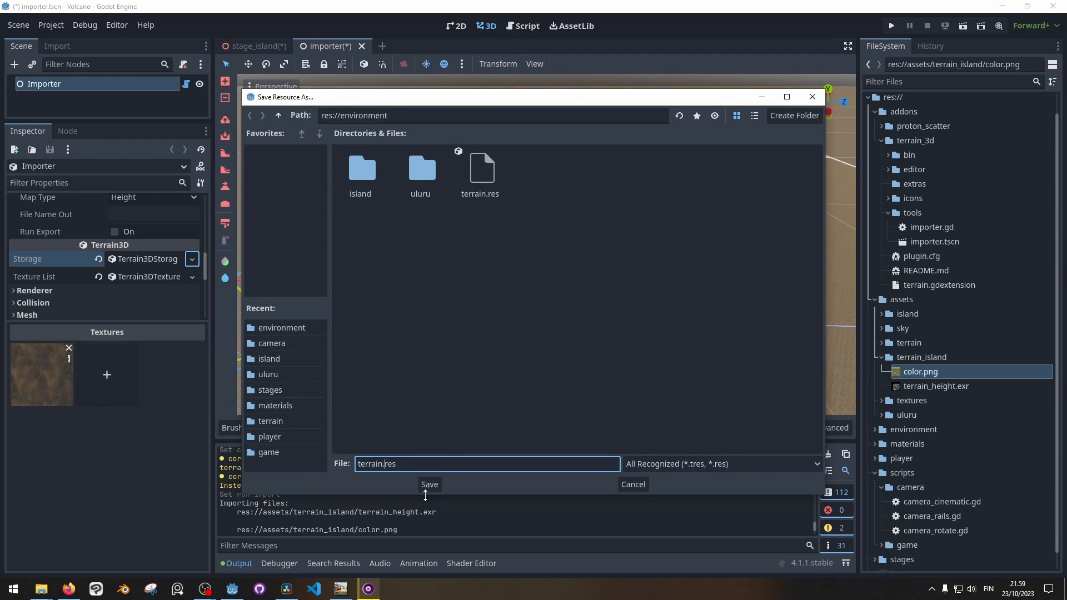
click(429, 484)
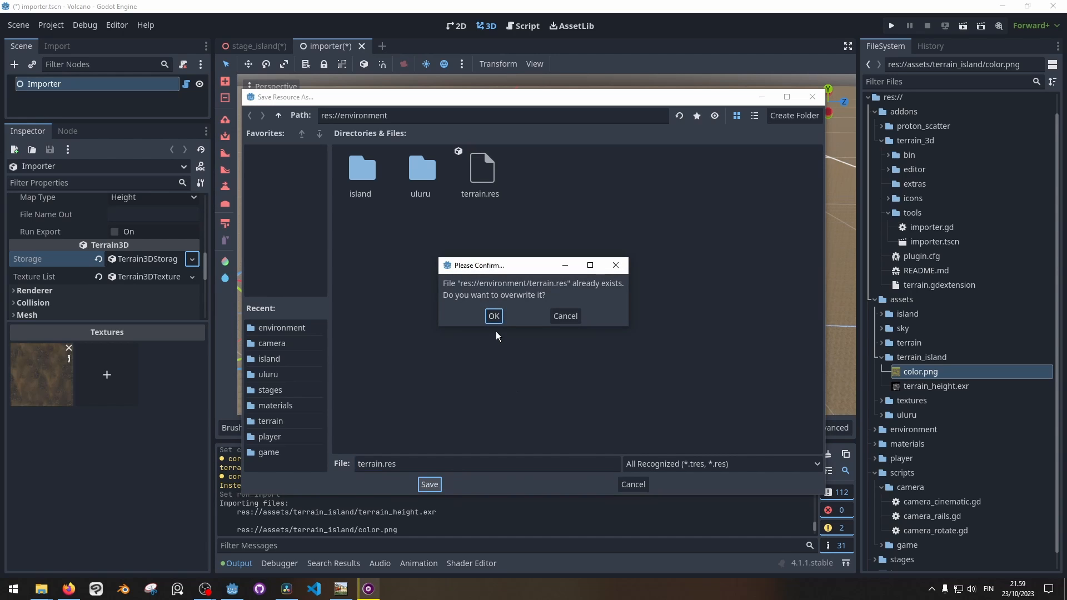
click(493, 315)
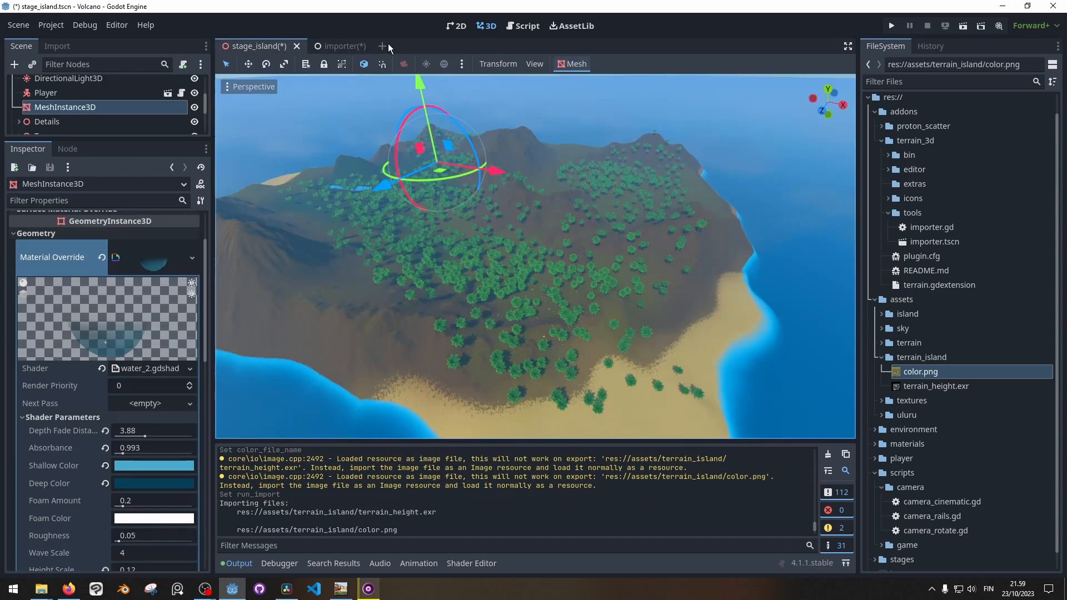
Step: Create a new scene with a Terrain3D node using terrain.res storage
click(381, 45)
text(terr)
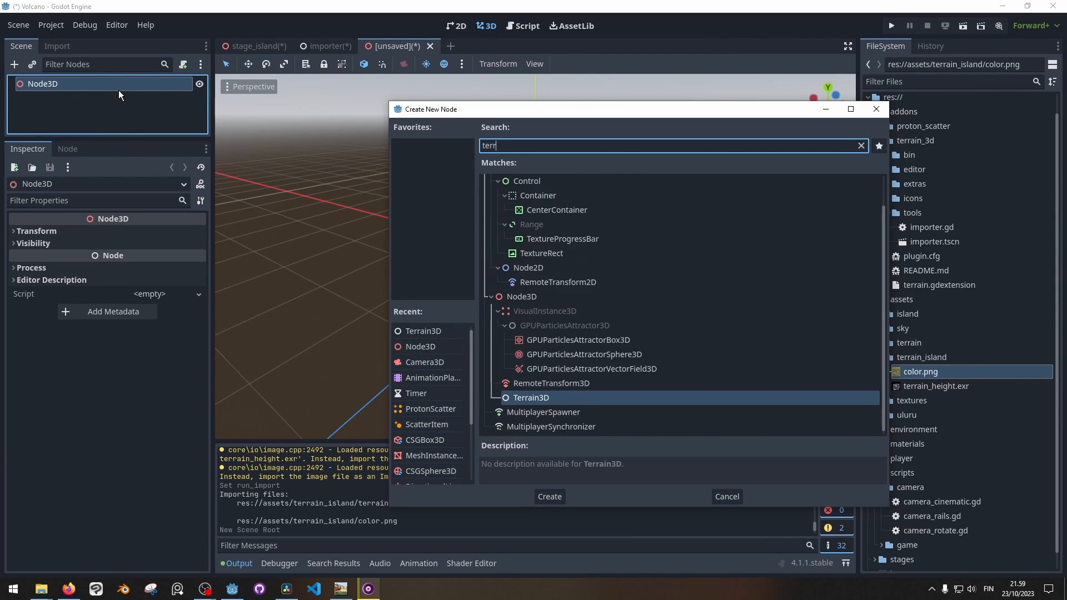
click(549, 495)
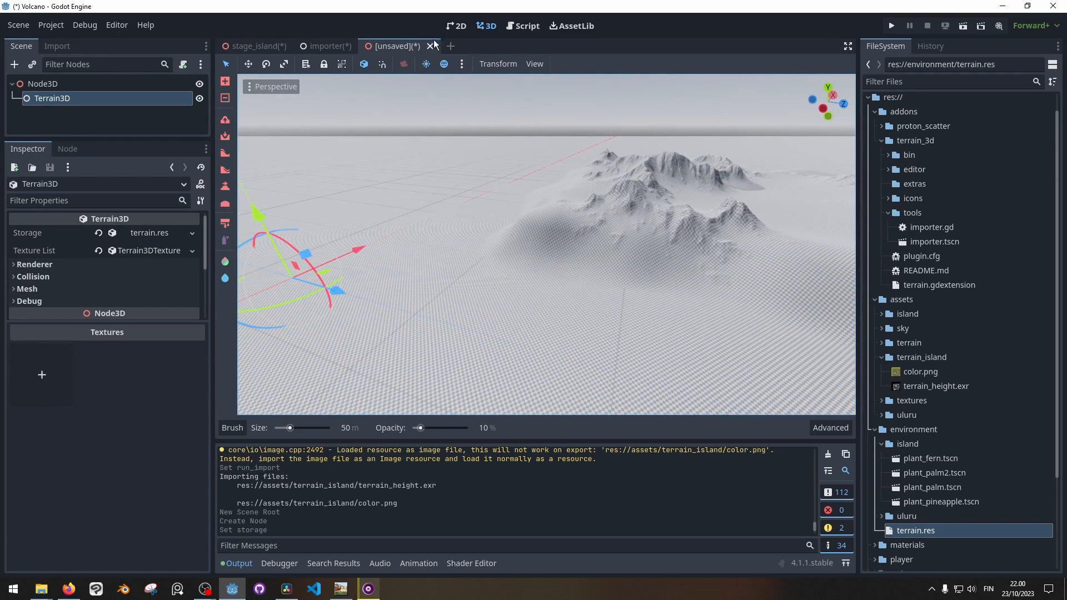
click(891, 26)
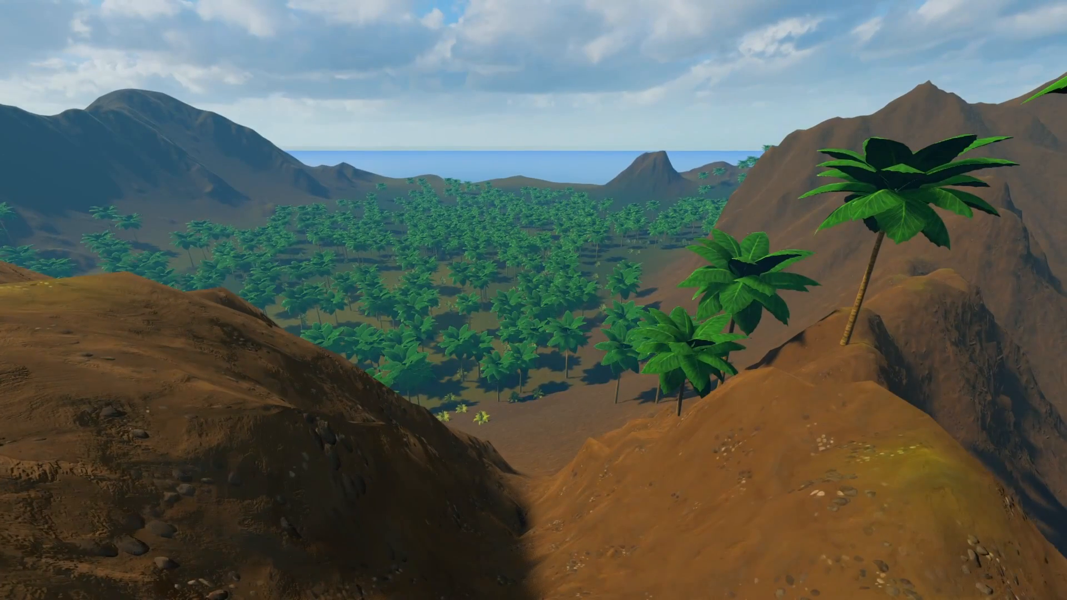